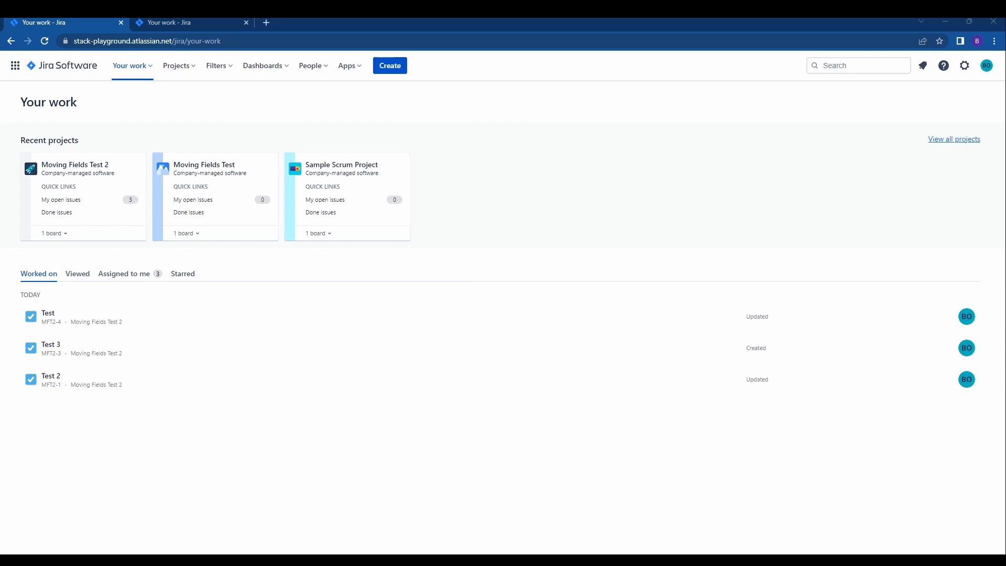
- Show the full list of all projects via the Projects menu's View all projects
left_click(176, 64)
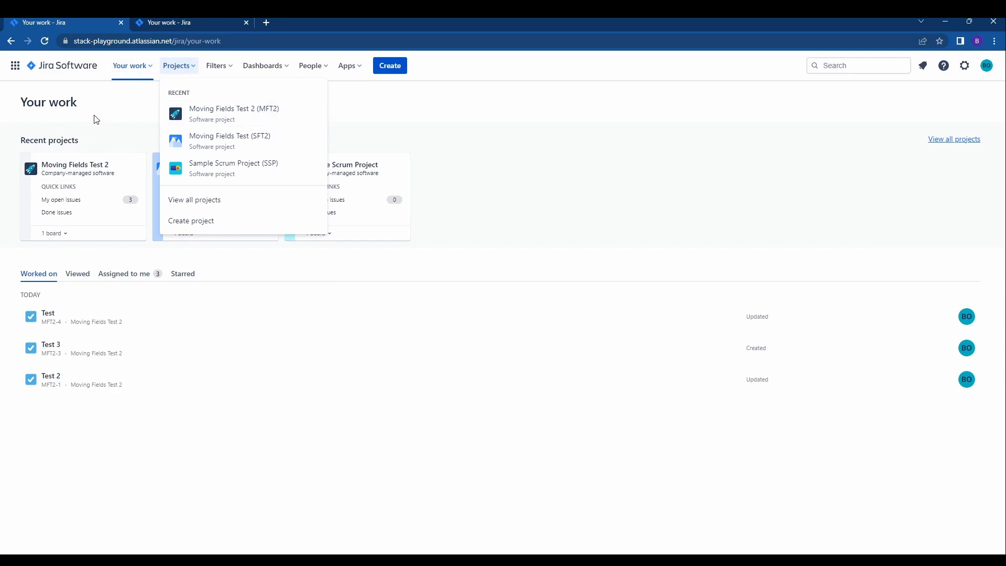
mouse_move(170, 65)
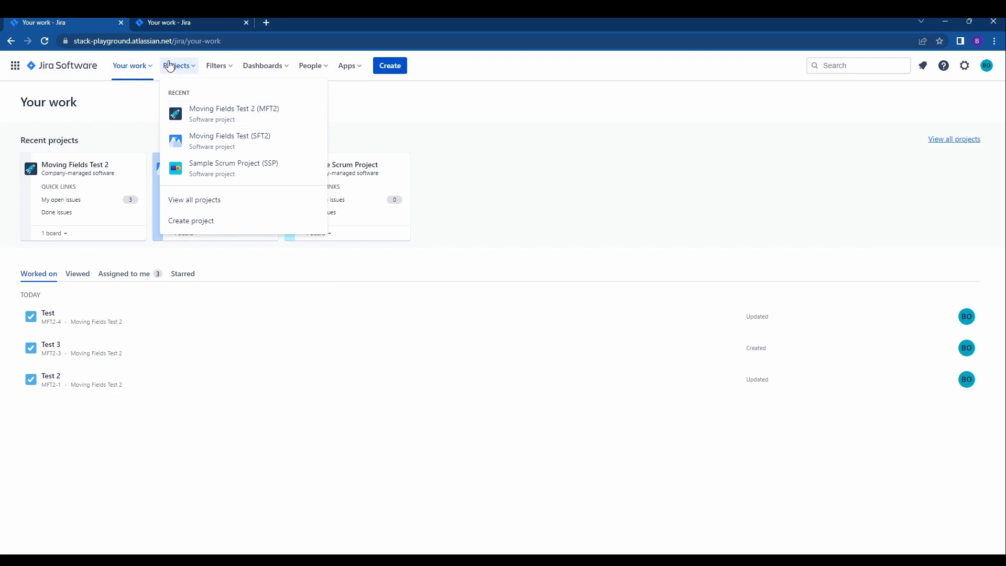
mouse_move(208, 190)
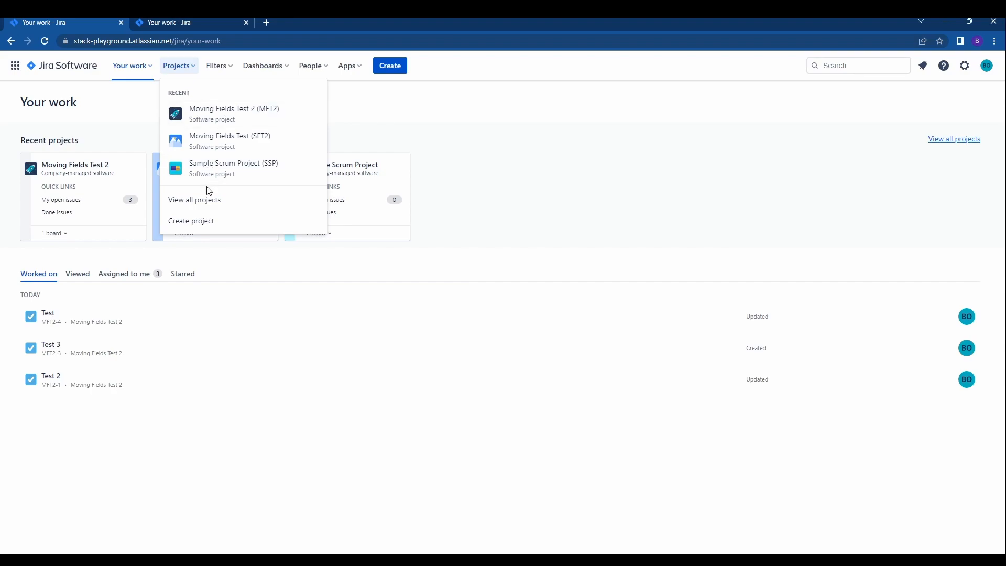
left_click(194, 199)
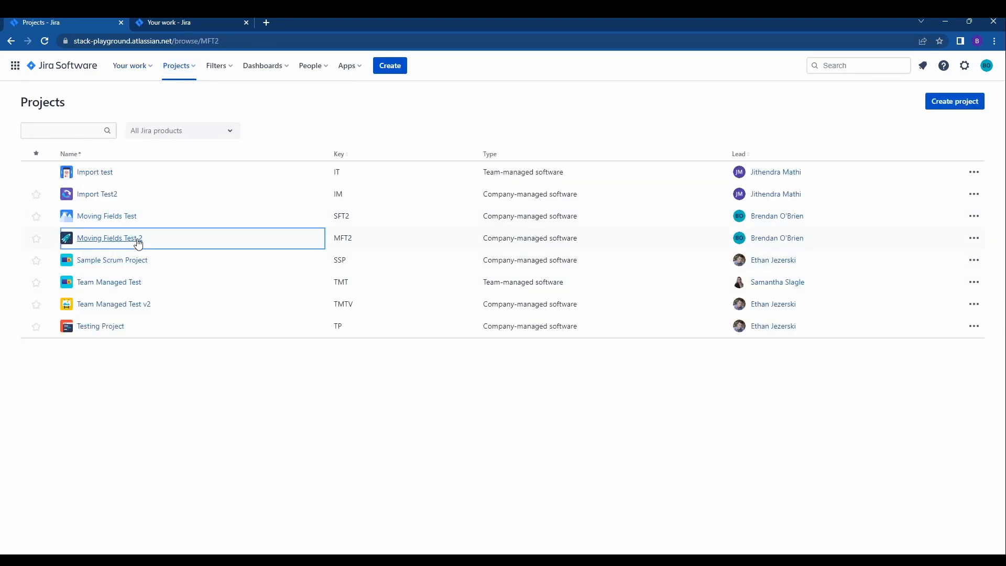
- Go into the Moving Fields Test 2 project from the projects list
left_click(109, 238)
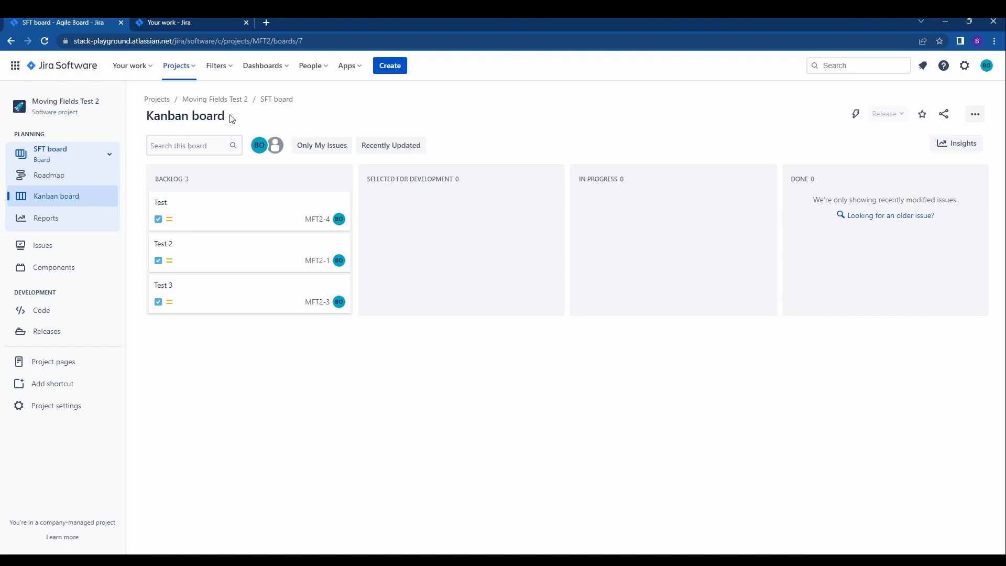
mouse_move(247, 197)
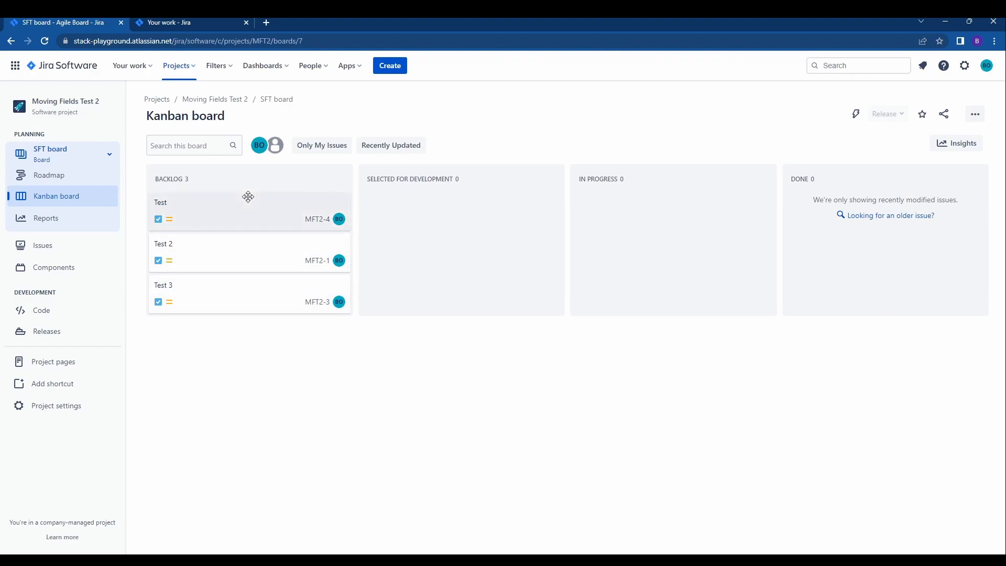
mouse_move(286, 205)
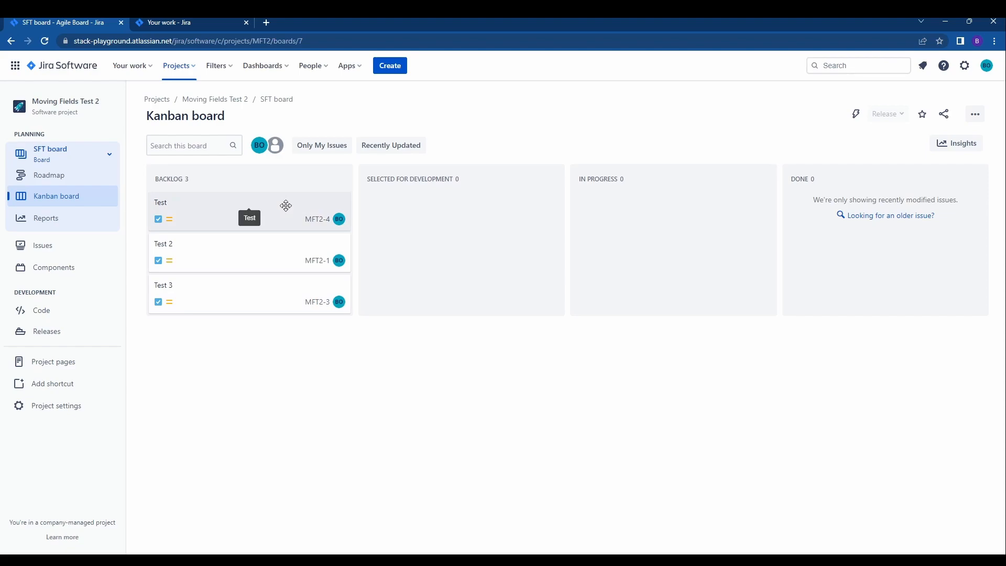
mouse_move(286, 206)
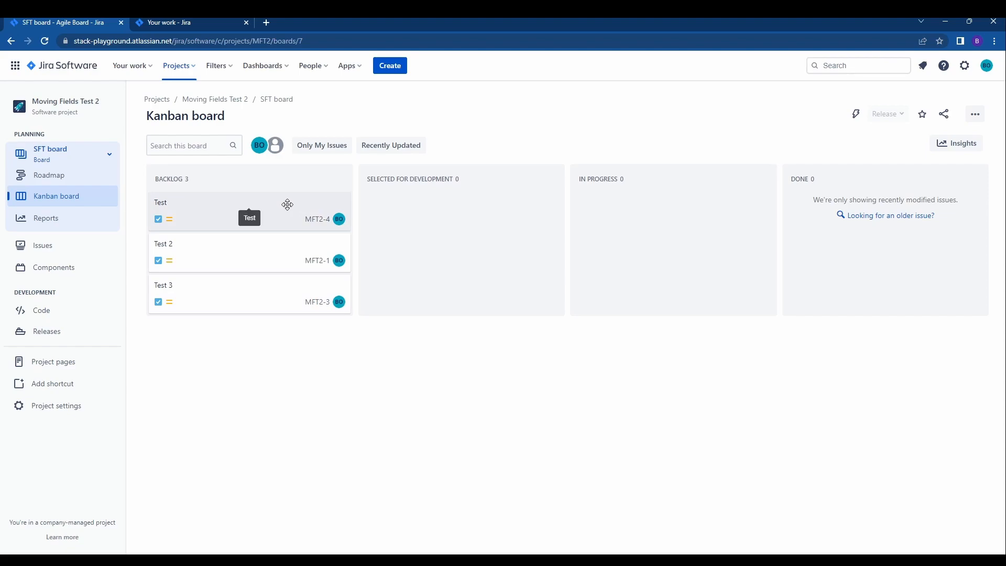
mouse_move(270, 218)
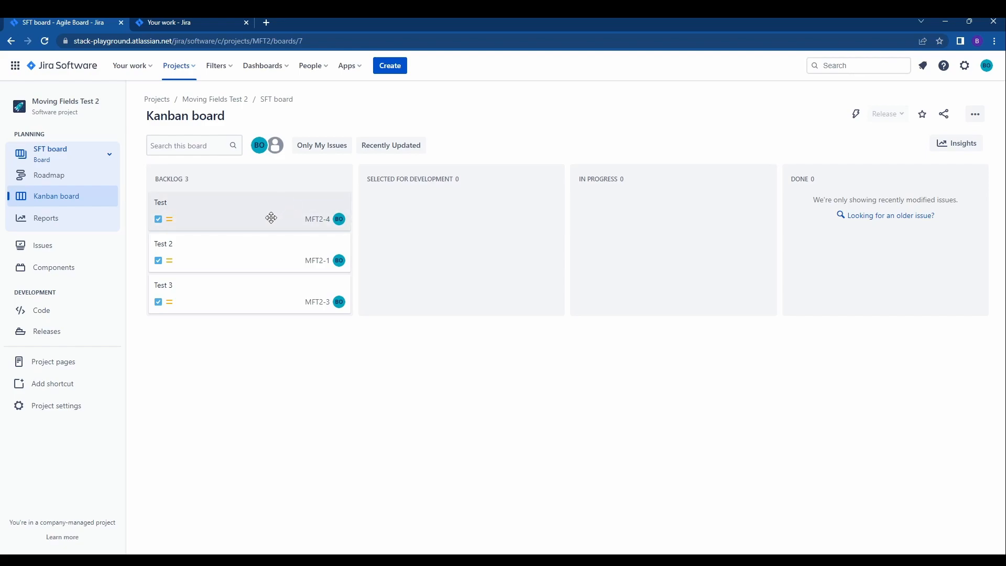
mouse_move(254, 211)
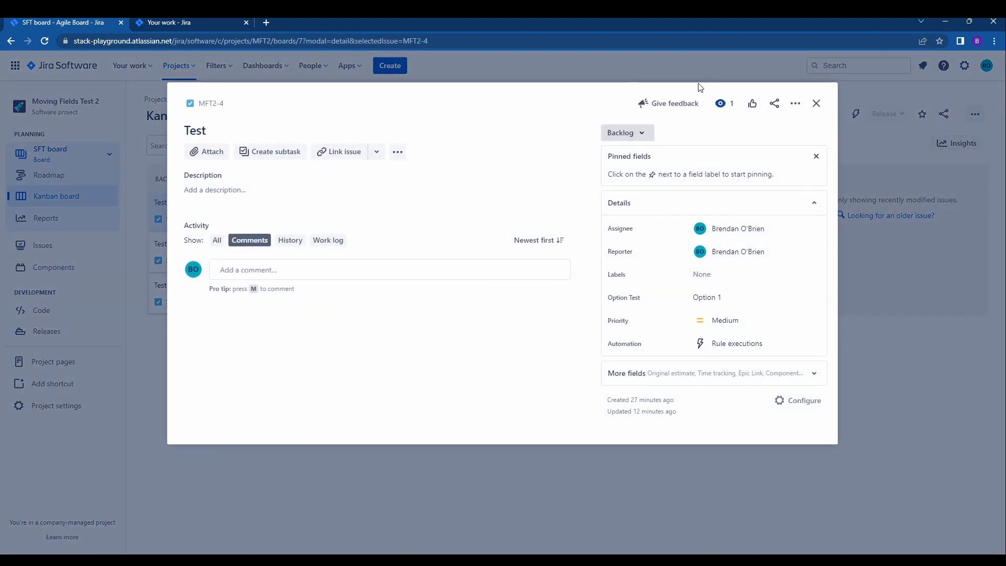
mouse_move(795, 103)
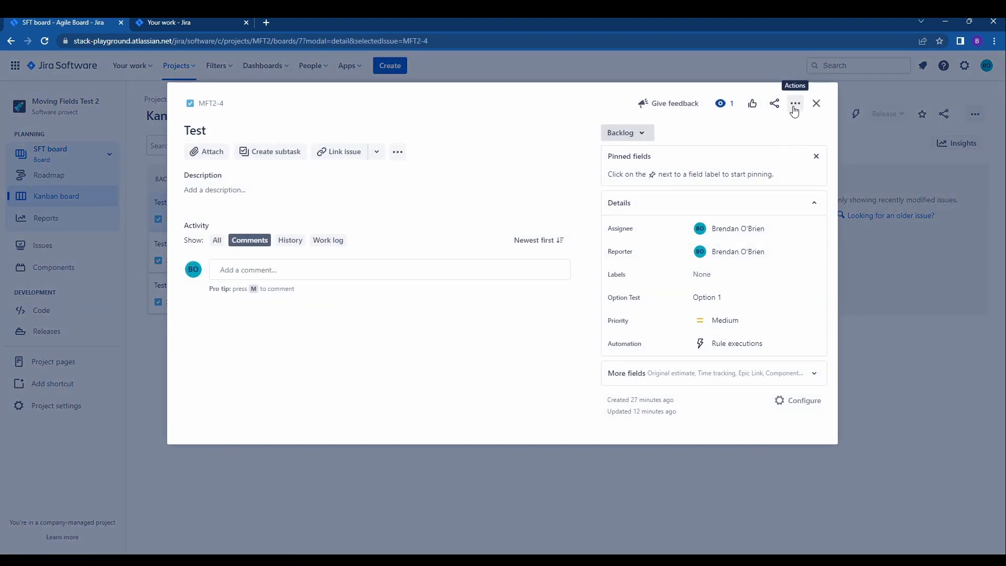
- Start moving MFT2-4 with destination project Moving Fields Test (SFT2) and issue type Task
left_click(795, 103)
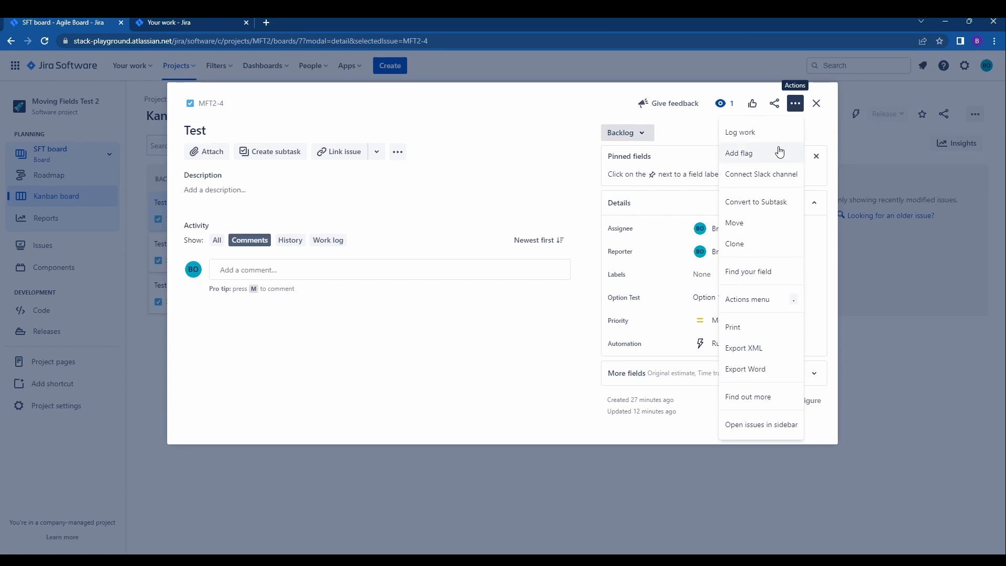
left_click(734, 222)
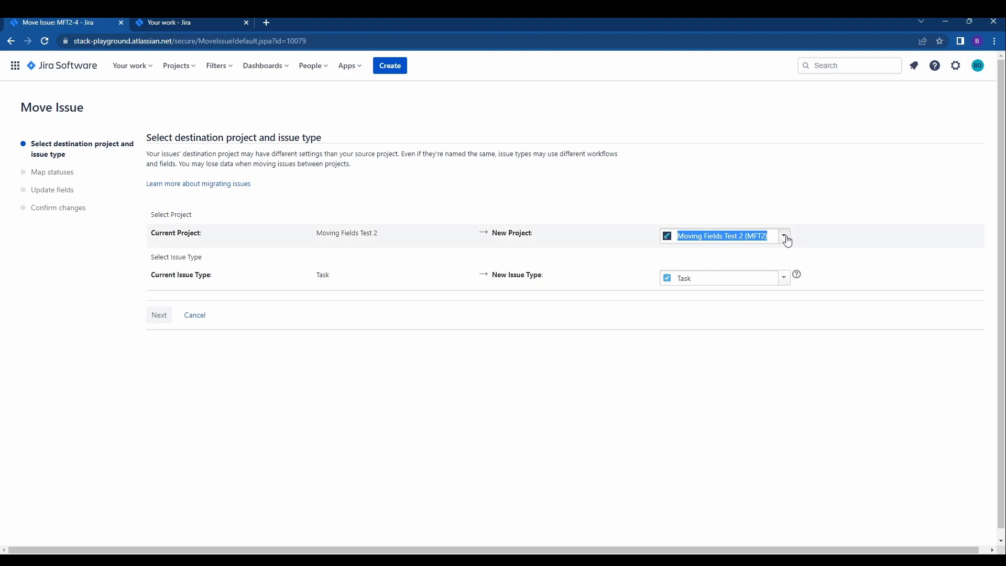
left_click(784, 236)
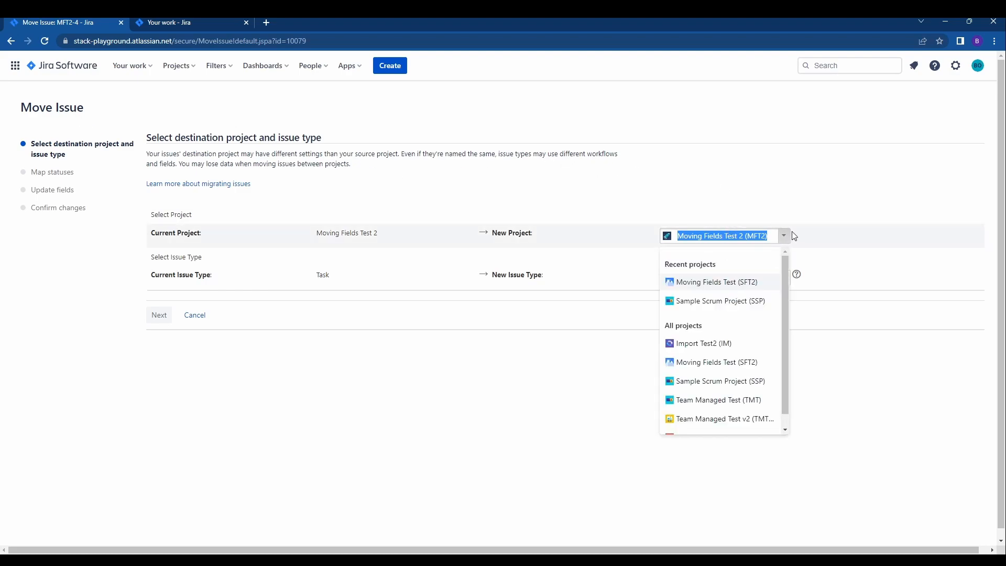
mouse_move(684, 291)
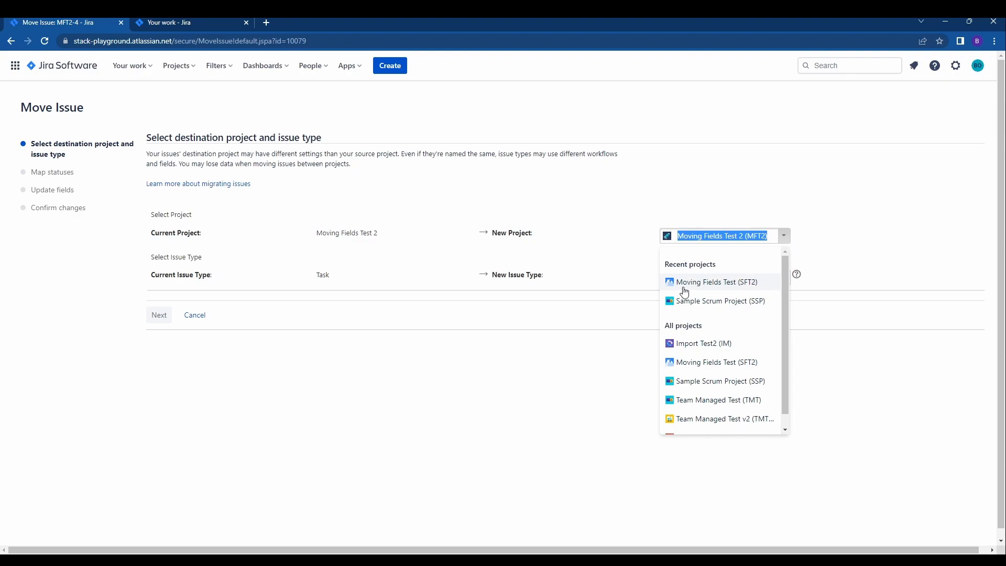
left_click(707, 282)
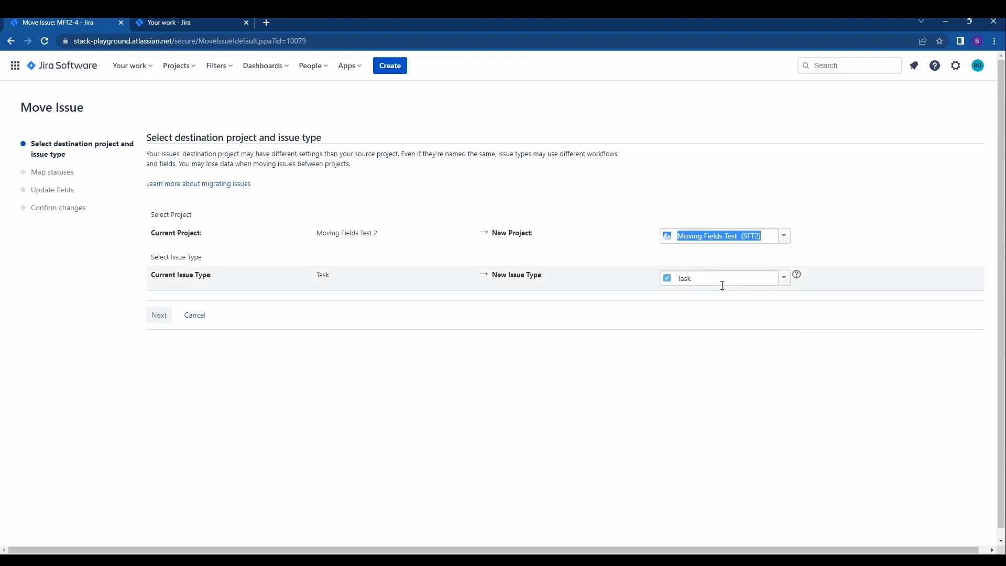
left_click(783, 236)
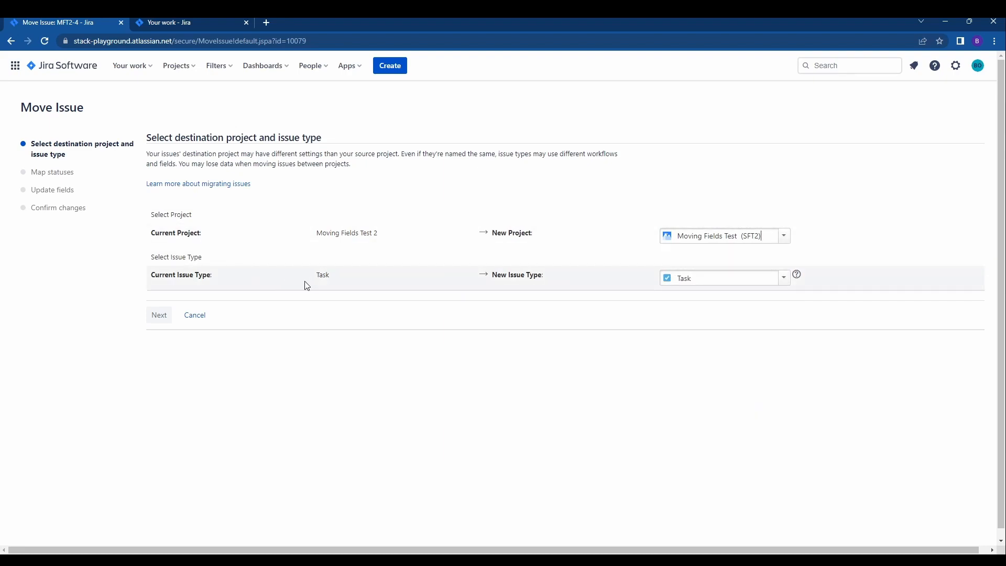
left_click(723, 277)
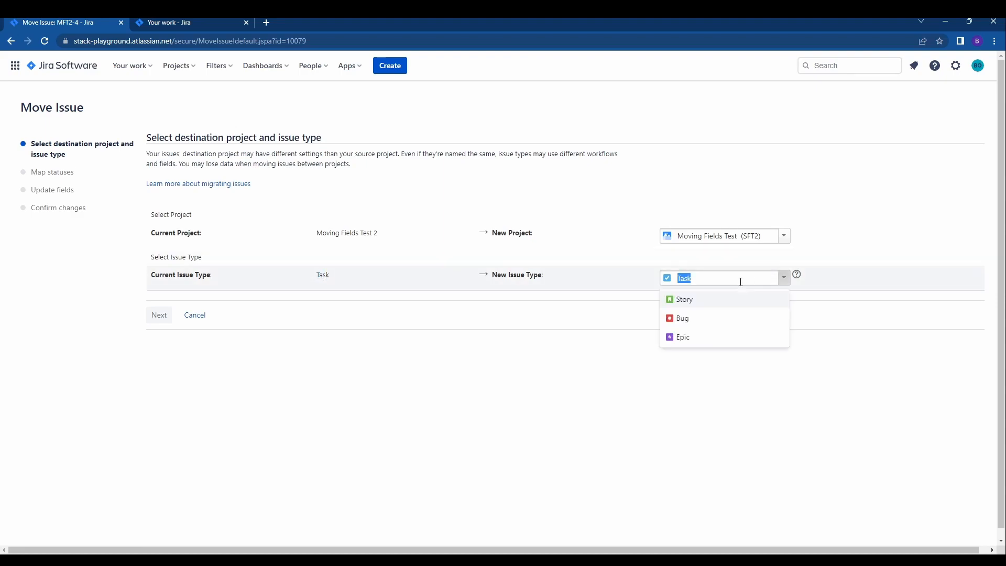
mouse_move(706, 281)
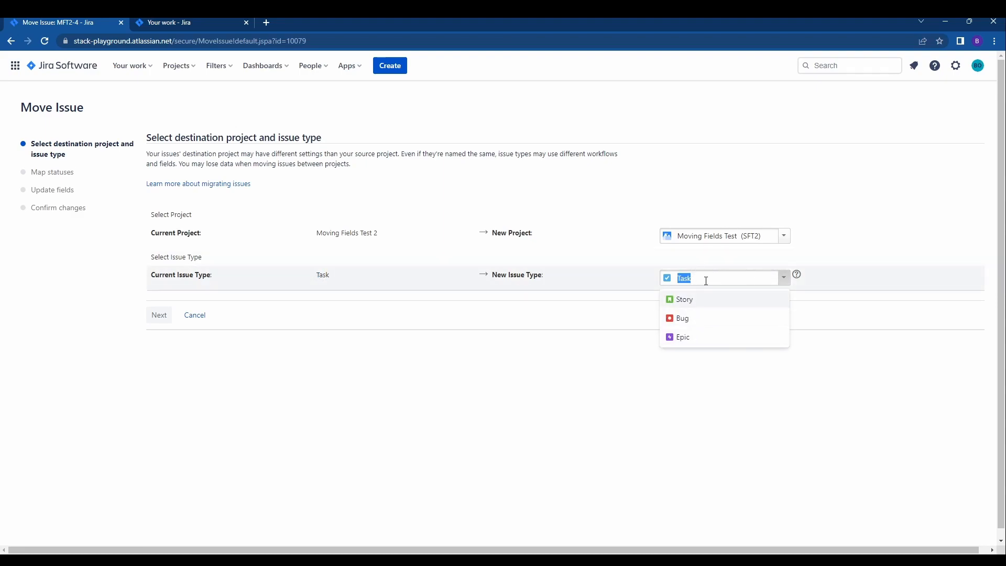
left_click(627, 280)
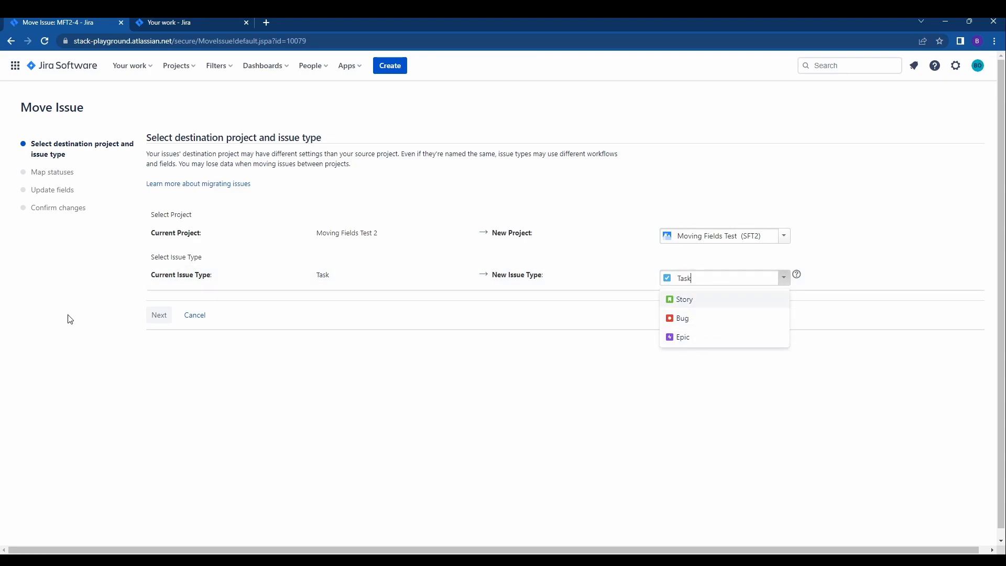
- Advance the Move Issue wizard to the Update fields step
left_click(159, 315)
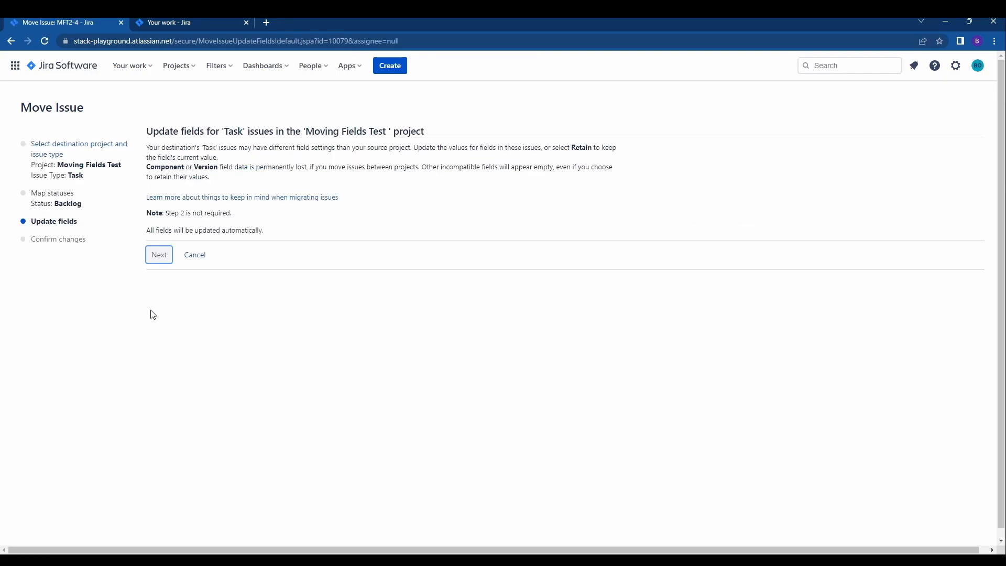
mouse_move(206, 157)
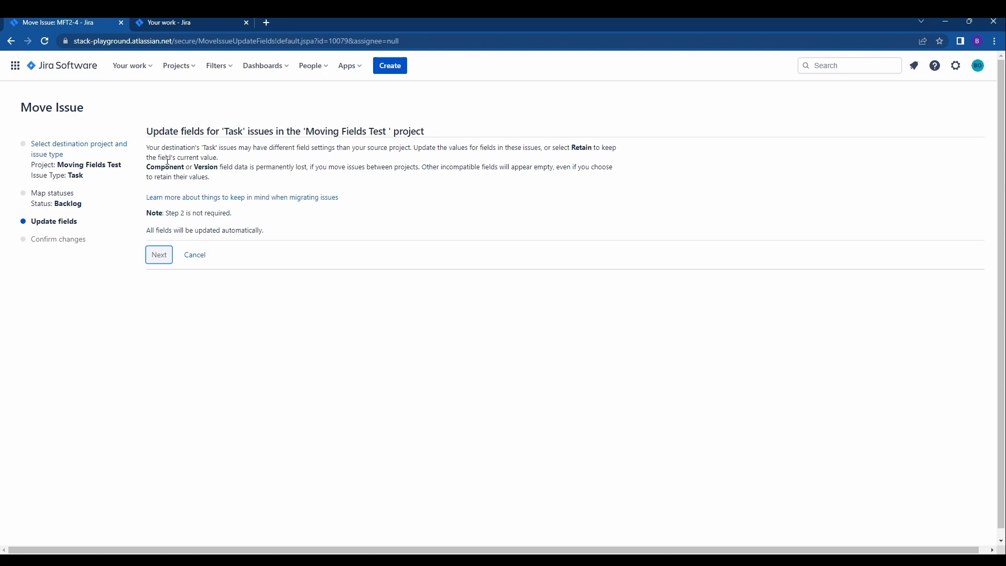
mouse_move(296, 168)
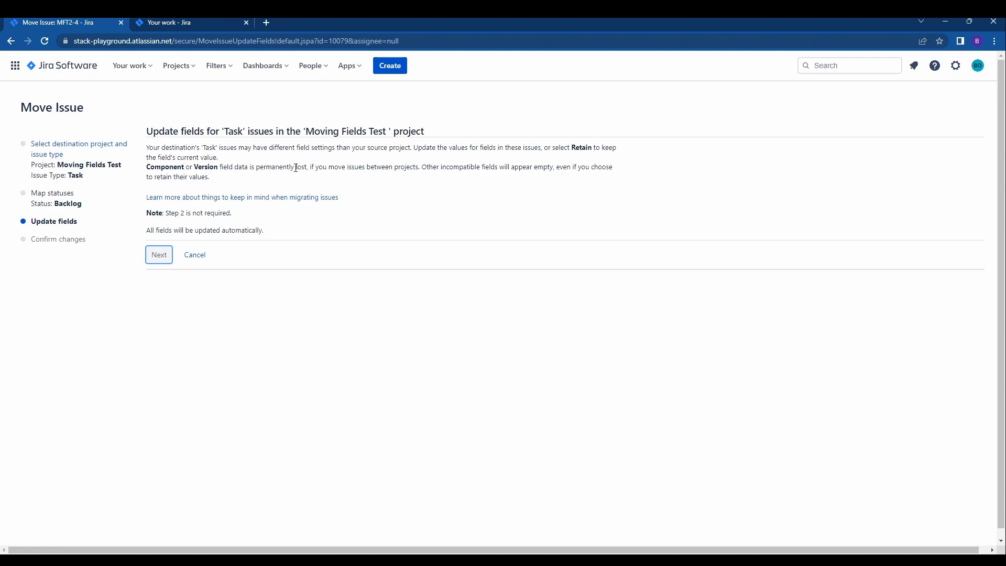
mouse_move(166, 220)
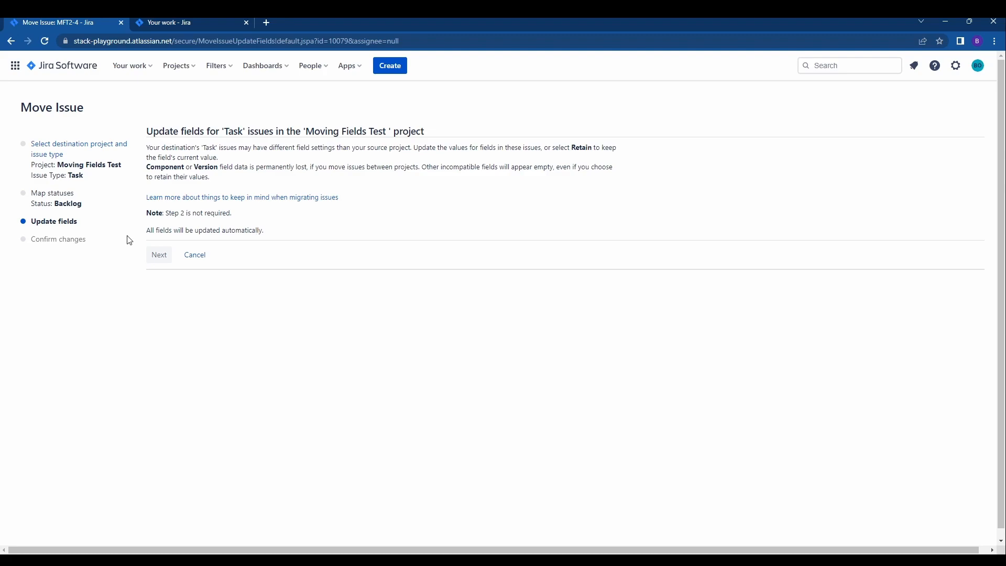
mouse_move(159, 255)
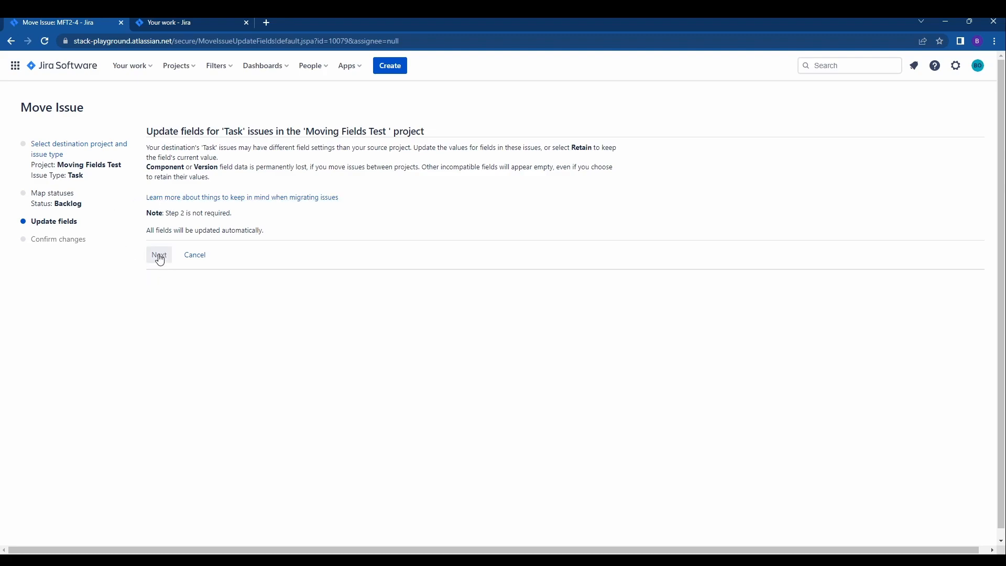
- Advance past Update fields to the Confirm changes summary for the move
left_click(160, 254)
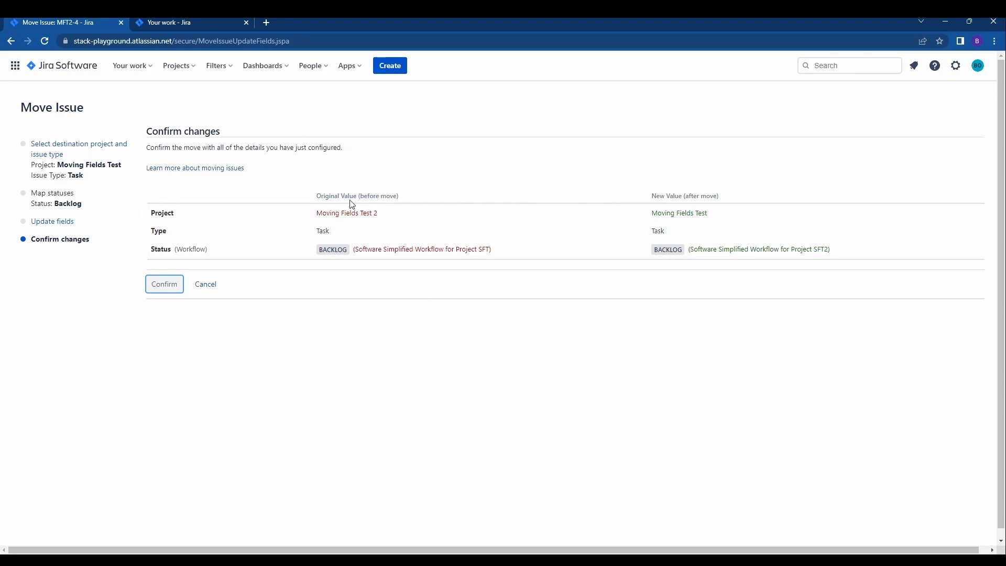
mouse_move(363, 214)
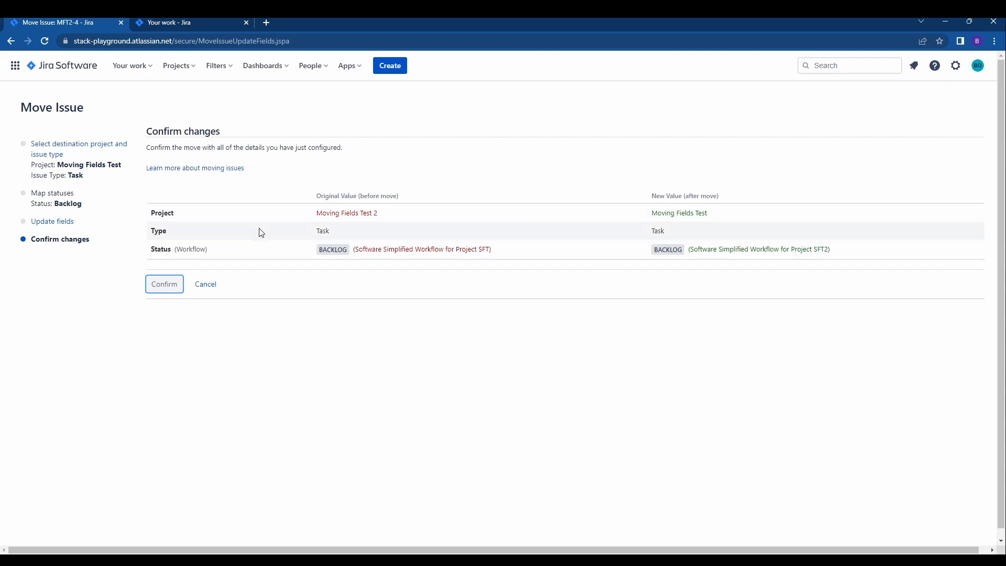
mouse_move(341, 227)
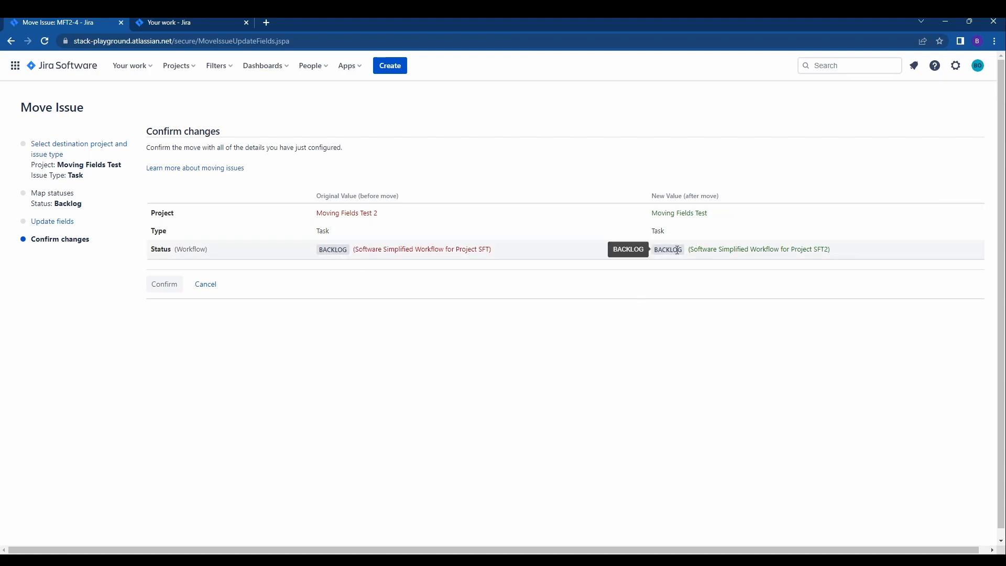
mouse_move(685, 239)
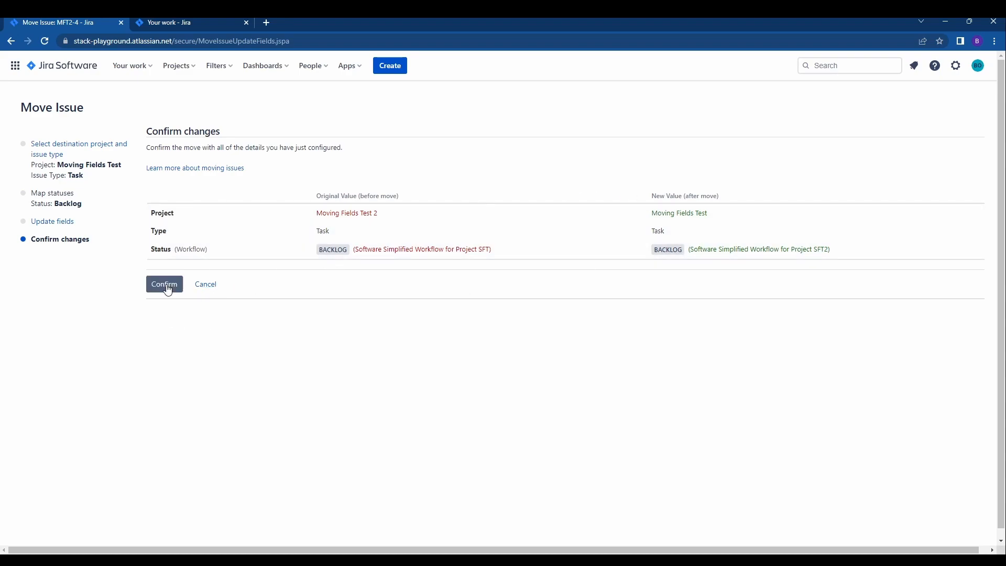
- Confirm the move so the issue becomes SFT2-3, then return to the Your work page
left_click(163, 284)
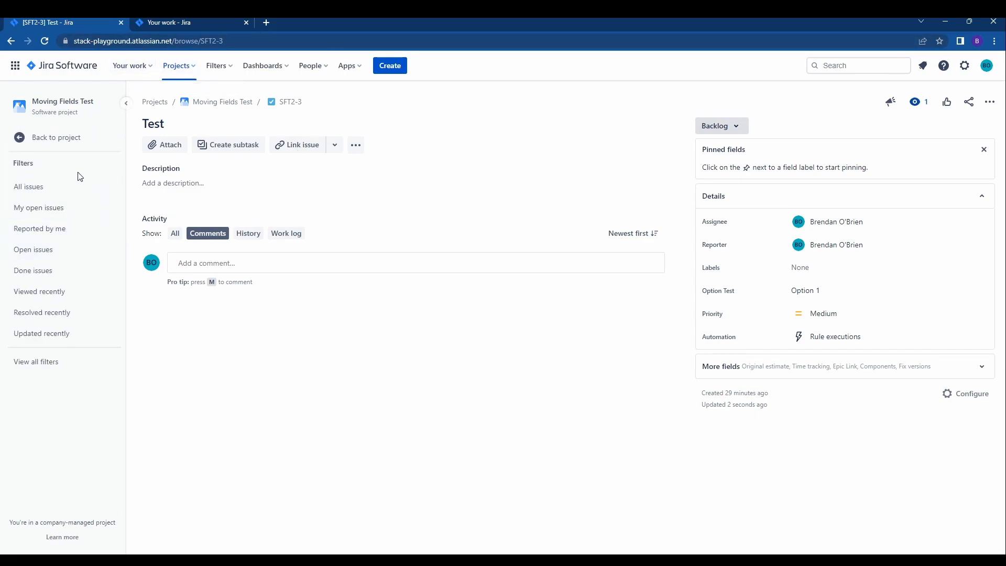
left_click(28, 187)
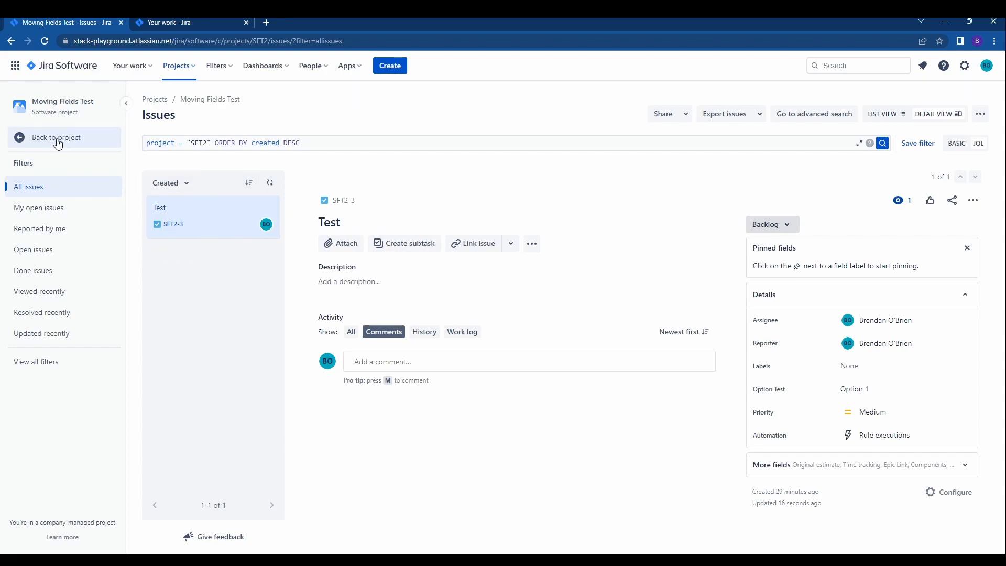
left_click(56, 141)
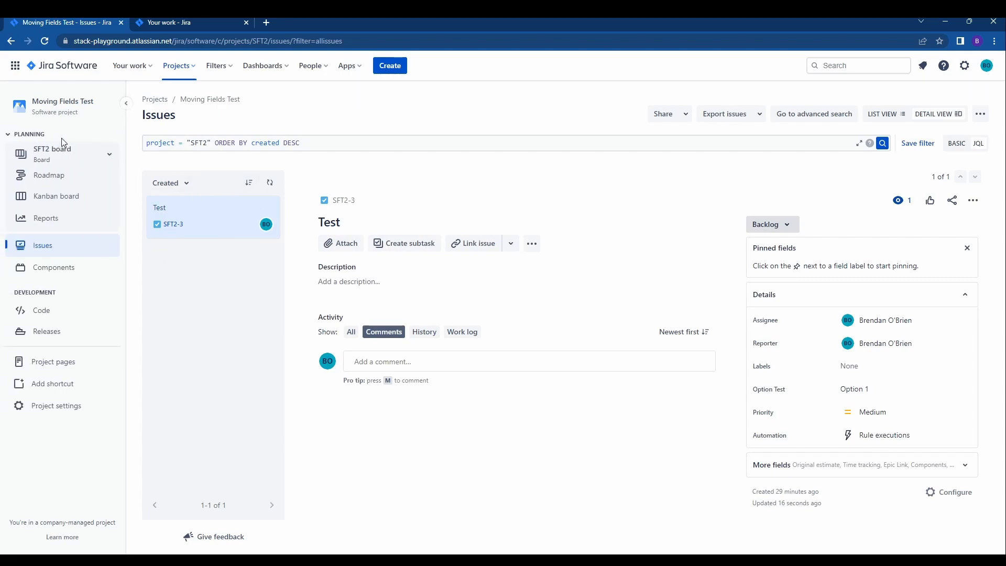
left_click(178, 22)
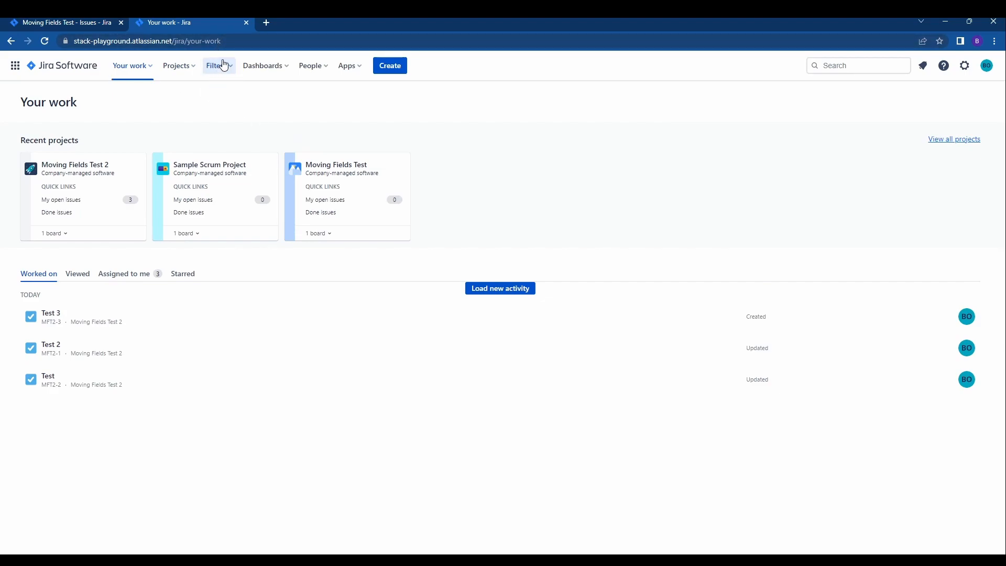
mouse_move(166, 63)
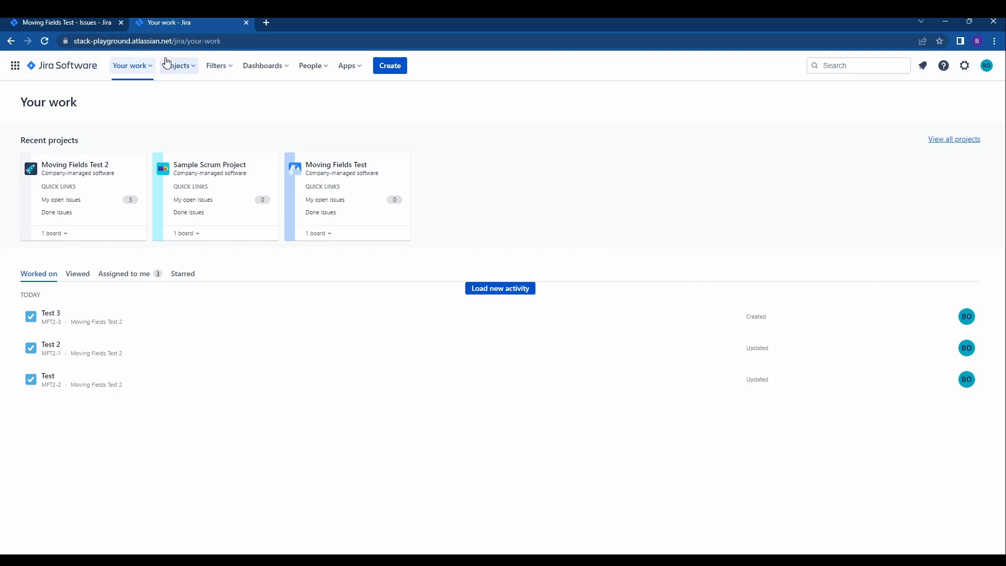
mouse_move(237, 71)
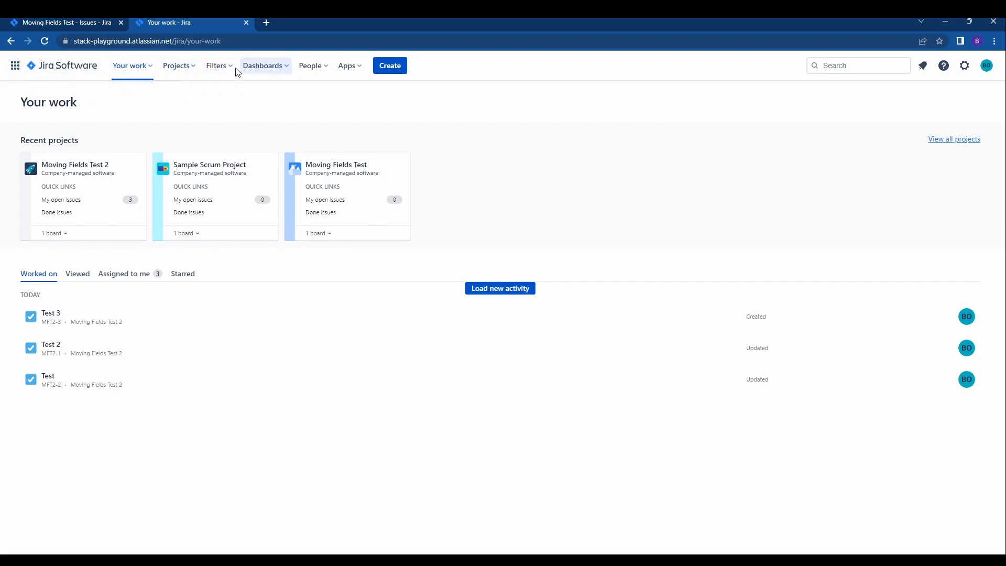
- Reach the advanced issue search from the Filters menu
left_click(216, 65)
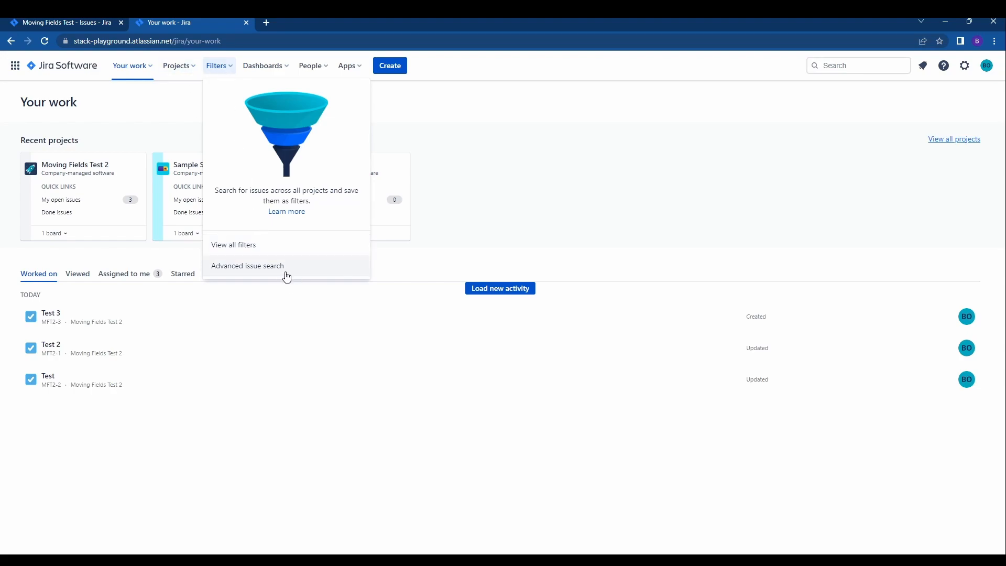
left_click(247, 266)
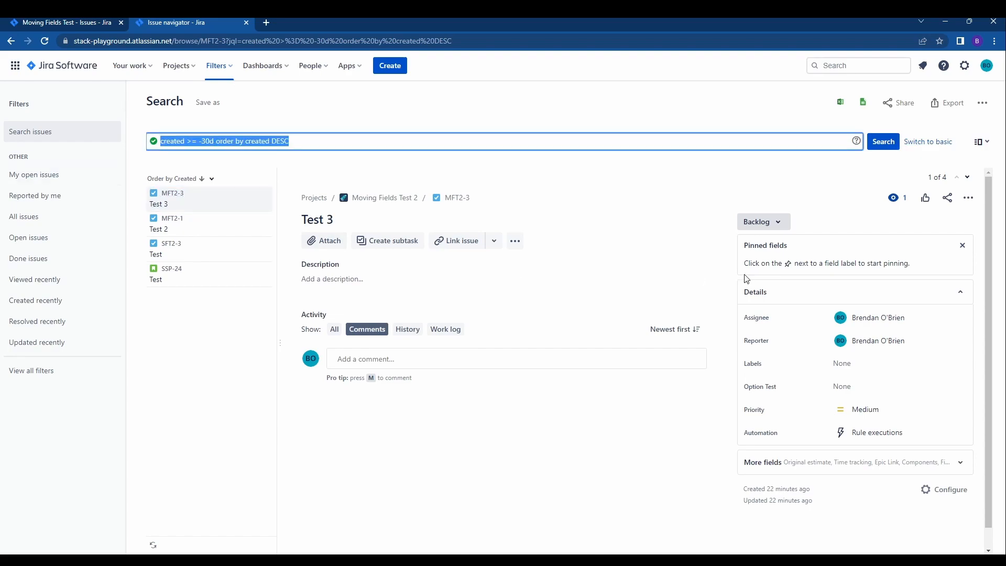
- Filter the basic search to project Moving Fields Test 2 and show the results' extra actions
left_click(928, 141)
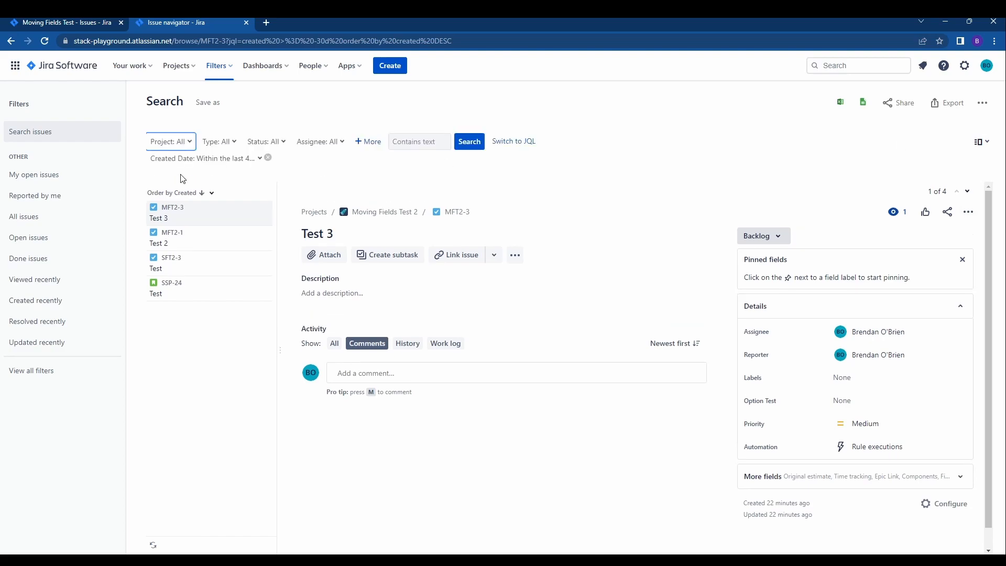
mouse_move(315, 132)
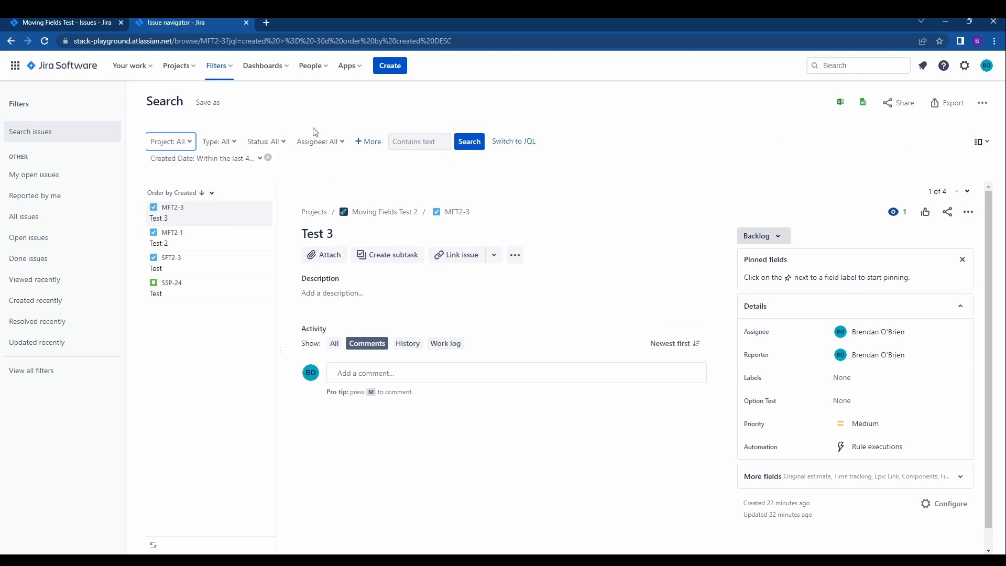
mouse_move(937, 143)
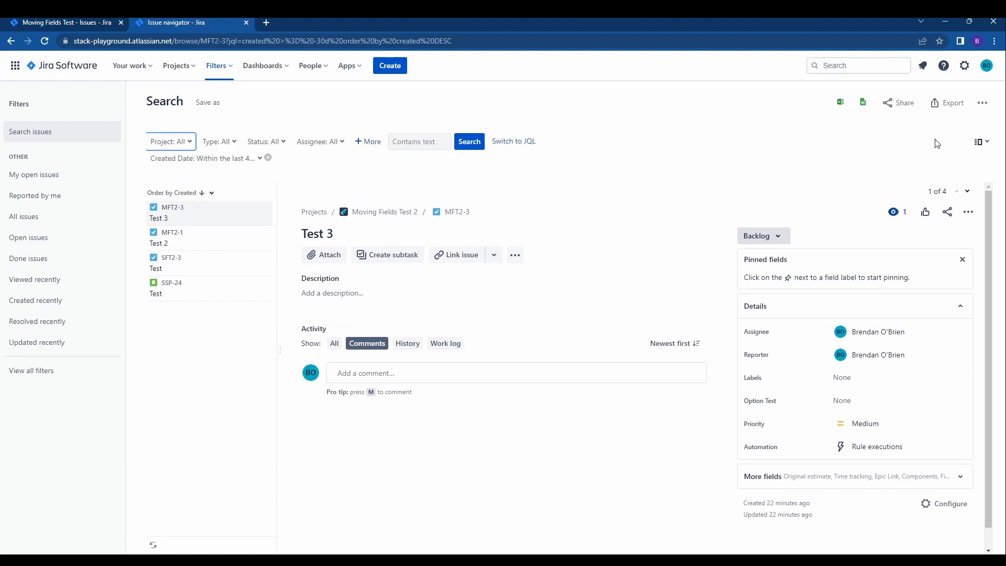
left_click(170, 142)
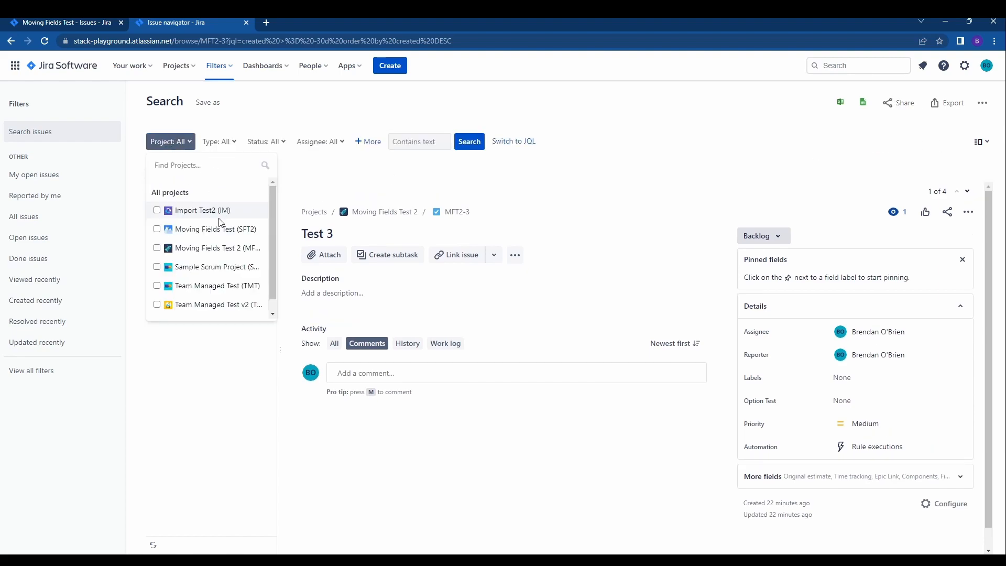
mouse_move(240, 182)
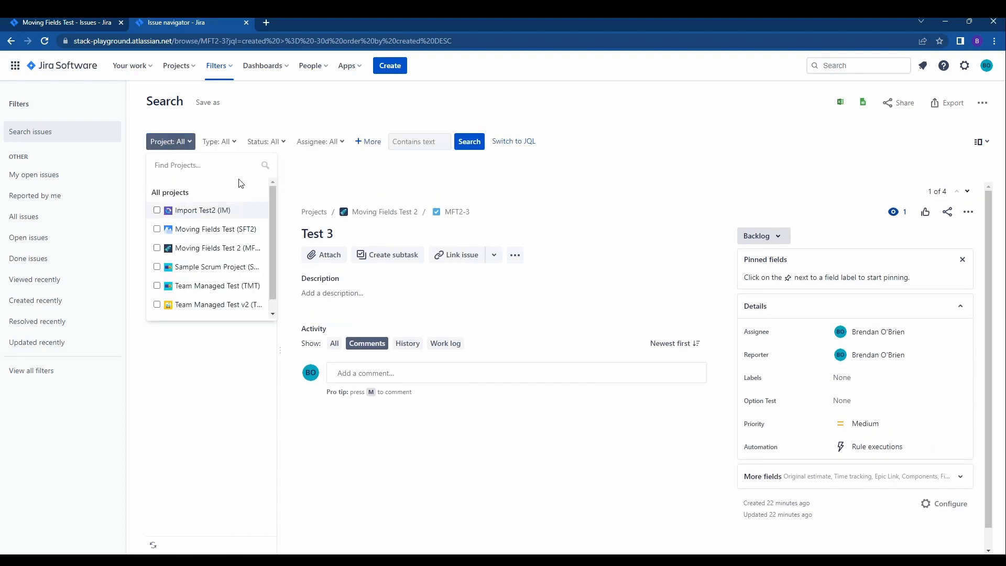
left_click(212, 247)
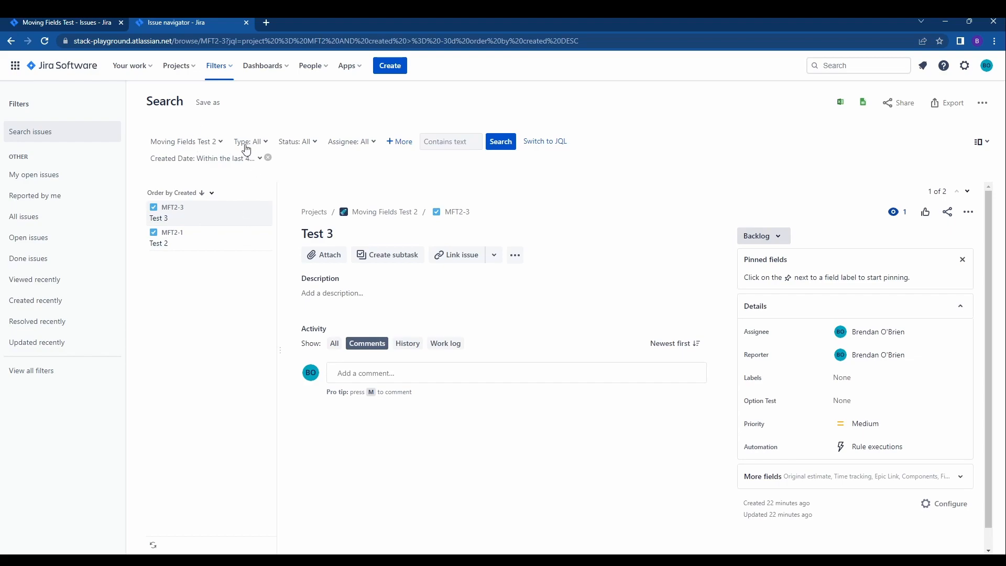
mouse_move(231, 188)
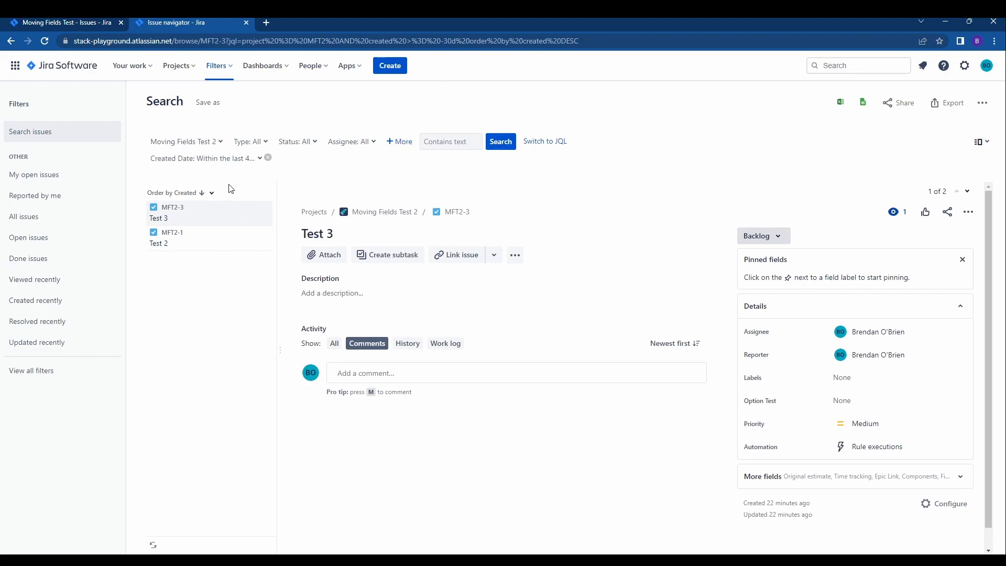
mouse_move(189, 155)
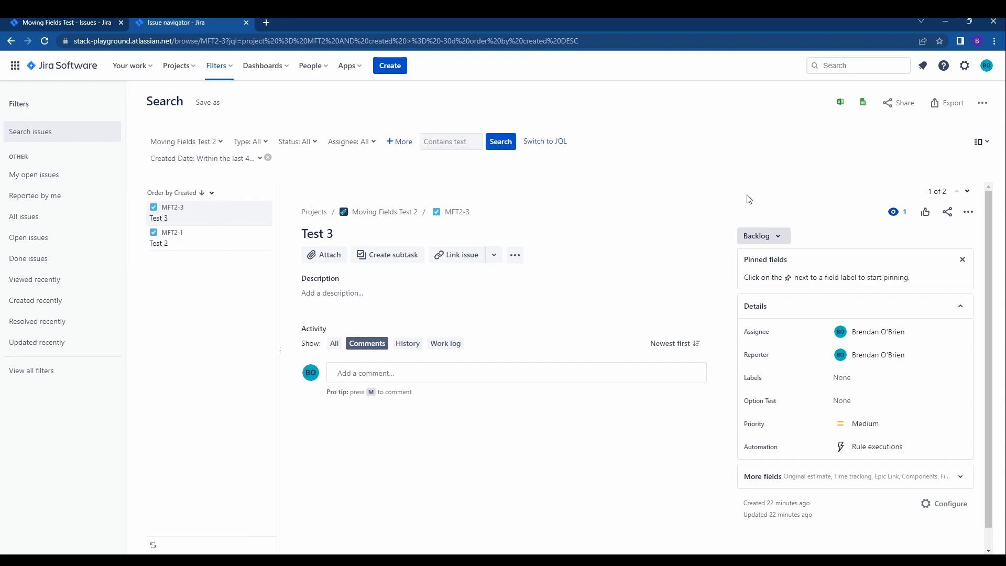
left_click(982, 103)
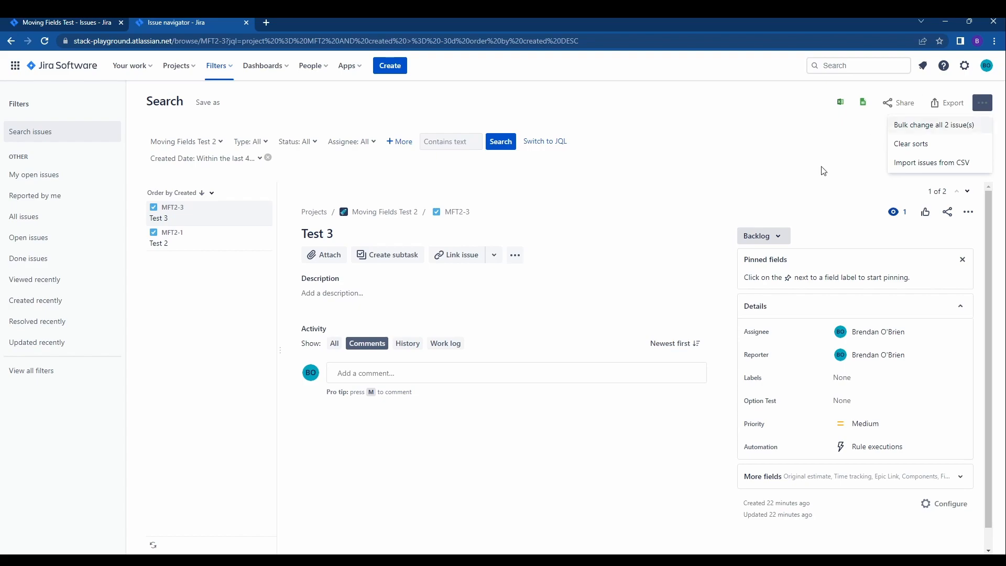
mouse_move(832, 138)
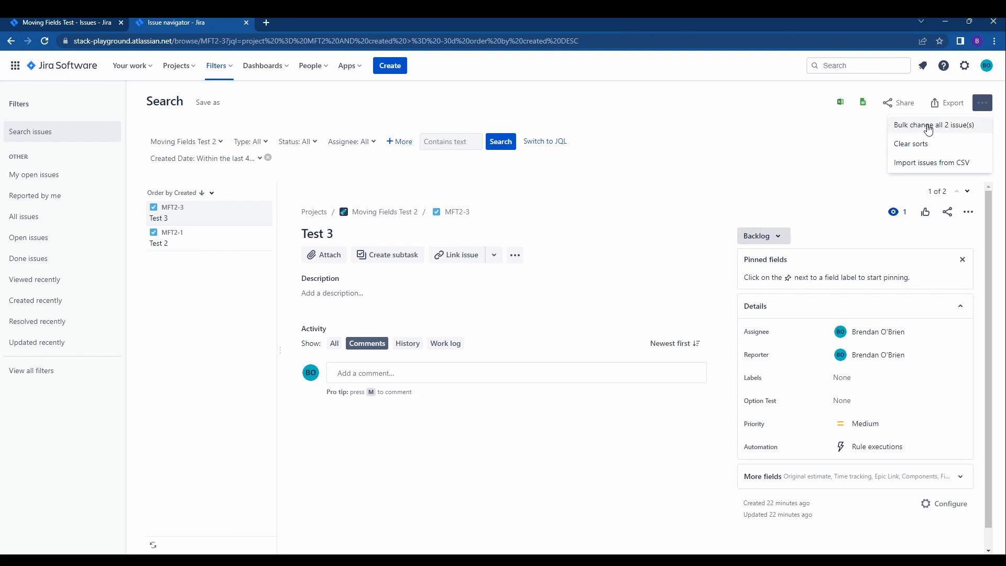
mouse_move(956, 126)
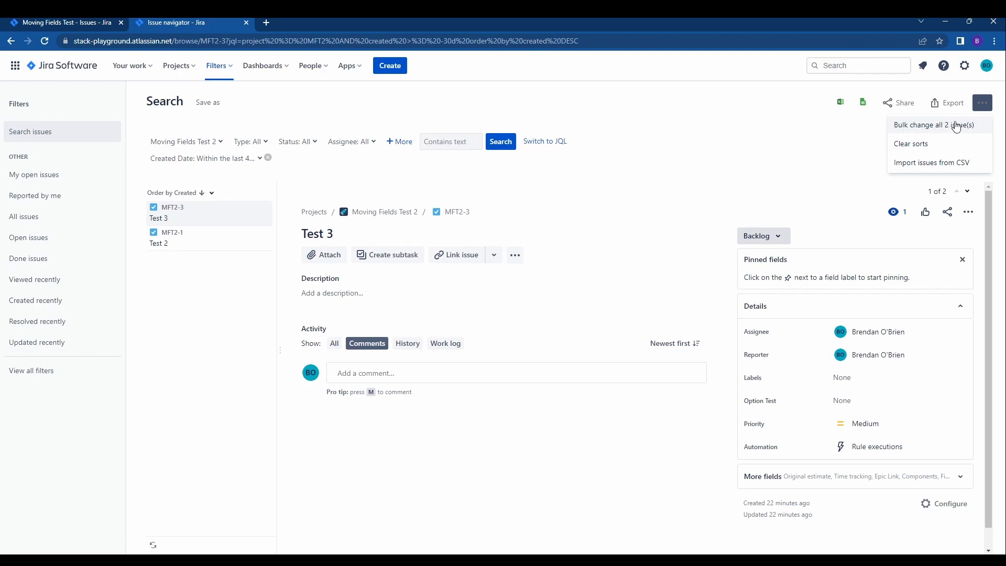
mouse_move(973, 126)
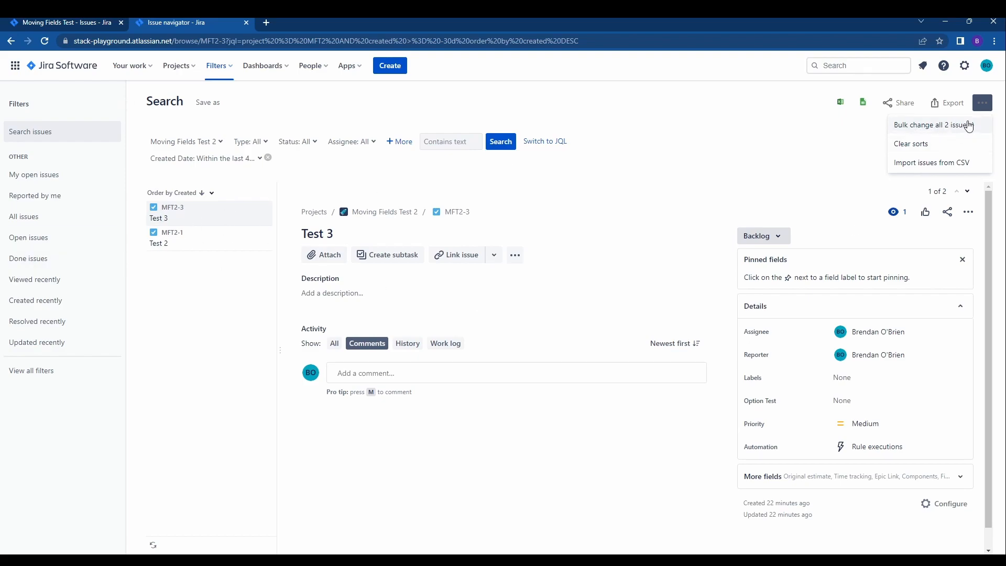
- Begin a bulk change on both found issues with all of them selected, and continue
left_click(939, 124)
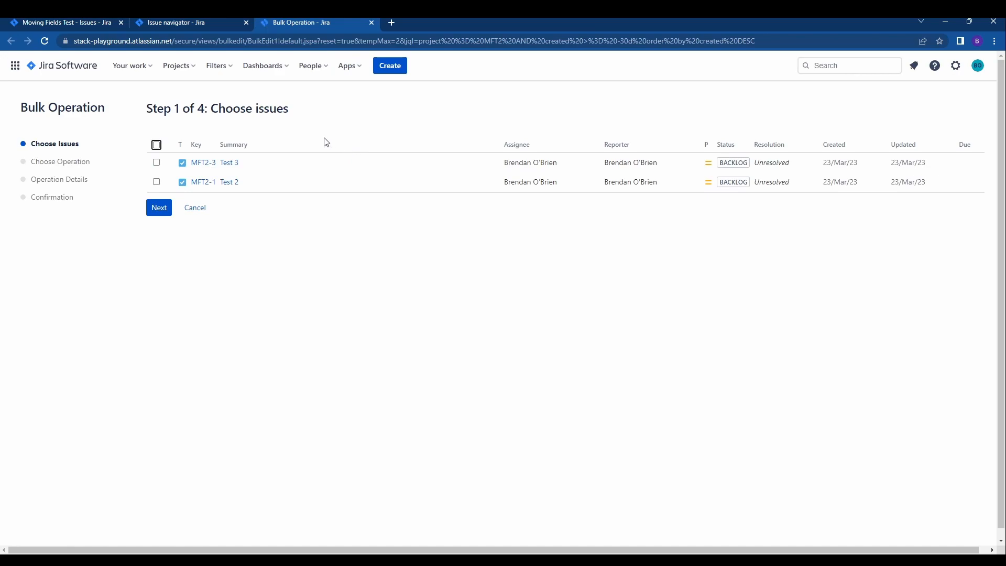
mouse_move(253, 121)
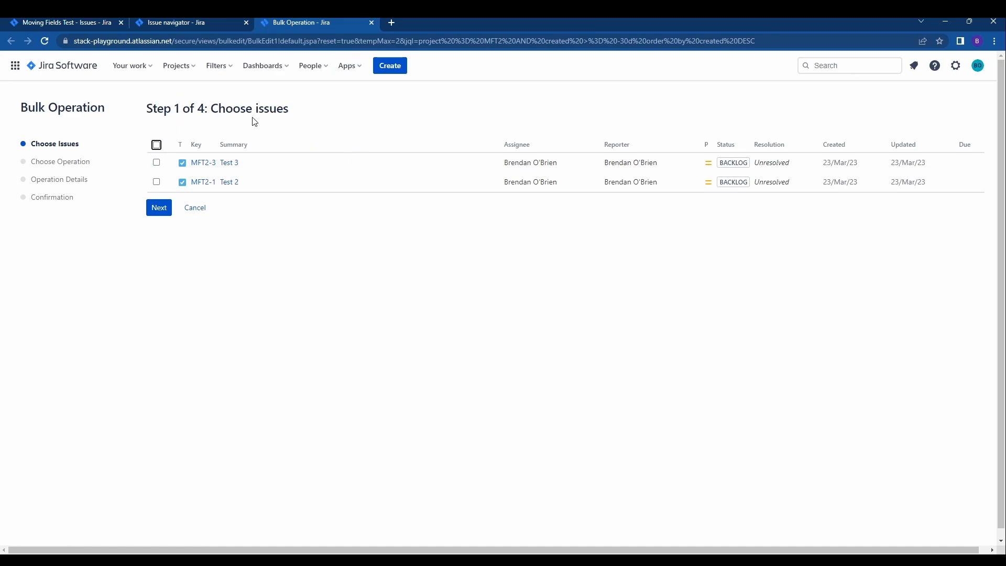
mouse_move(181, 142)
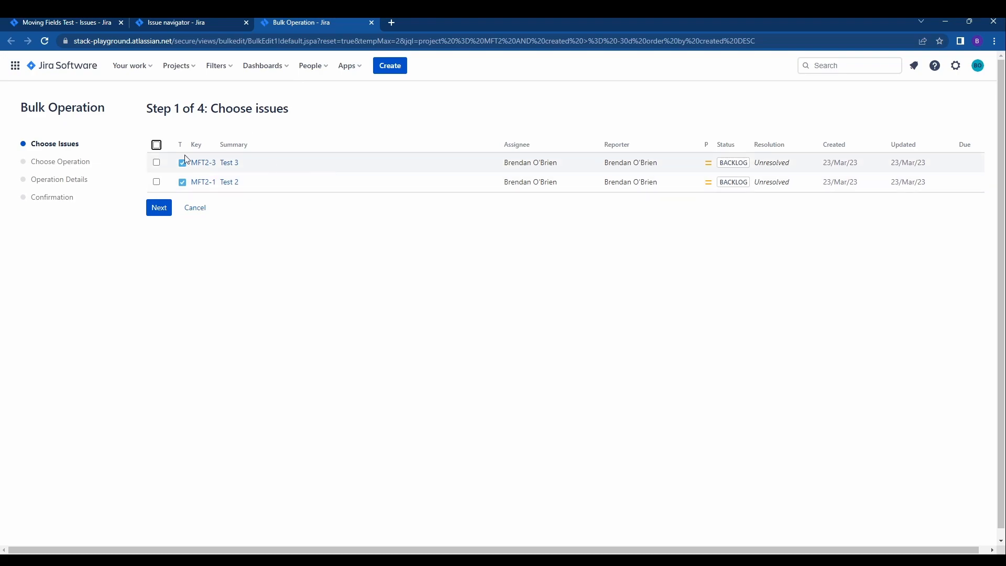
left_click(156, 144)
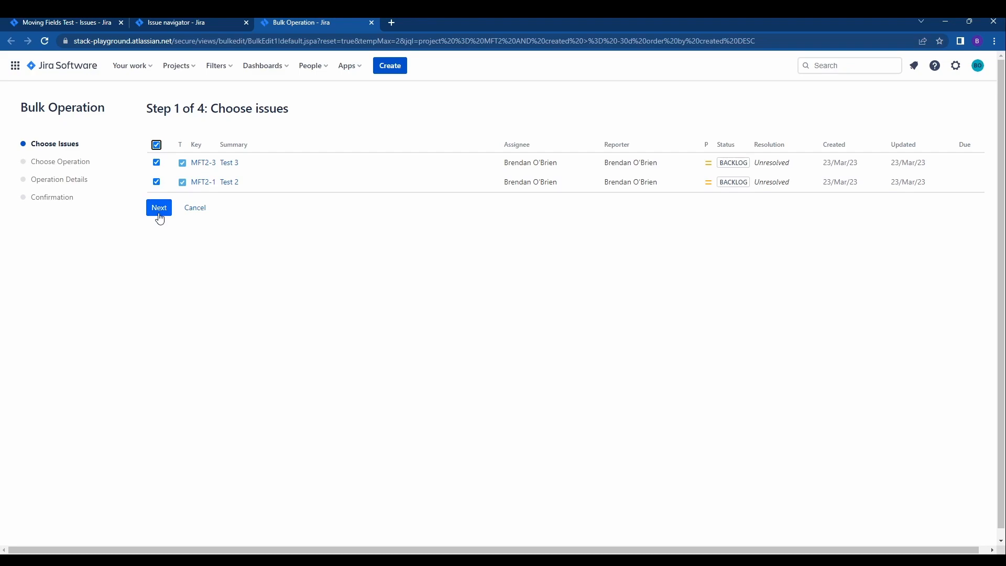
left_click(159, 207)
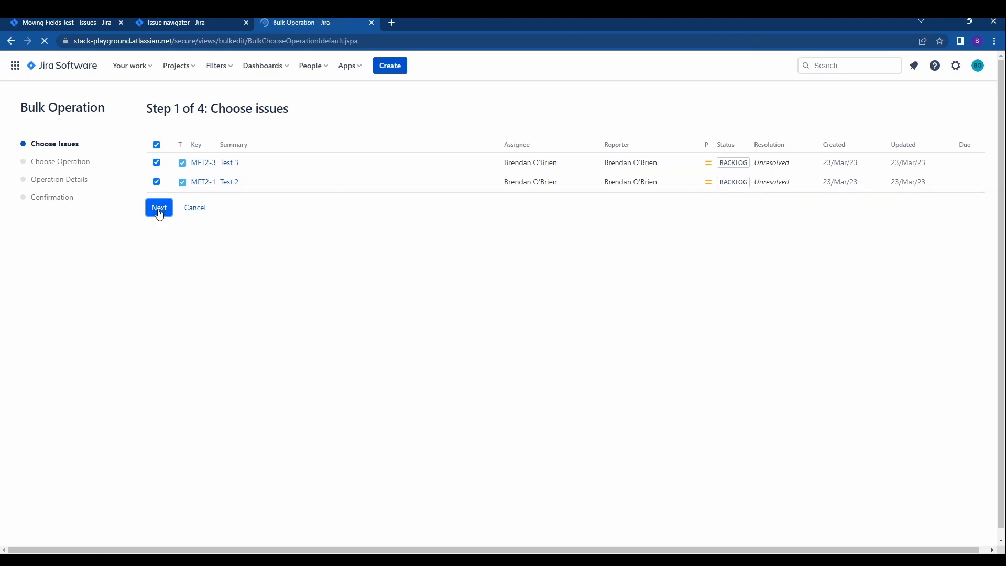
- Pick Move Issues as the bulk operation and continue to destination selection
left_click(159, 207)
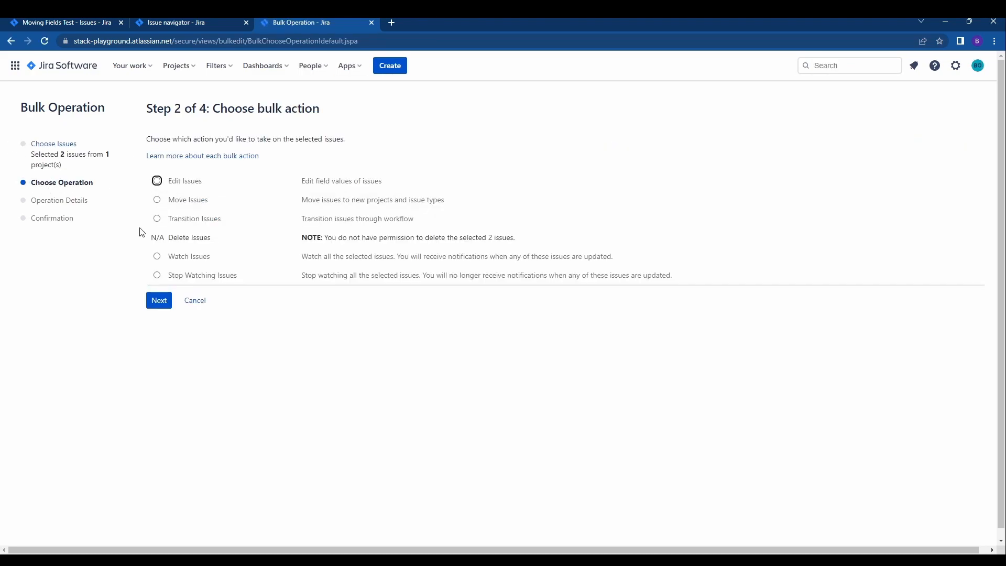
left_click(158, 199)
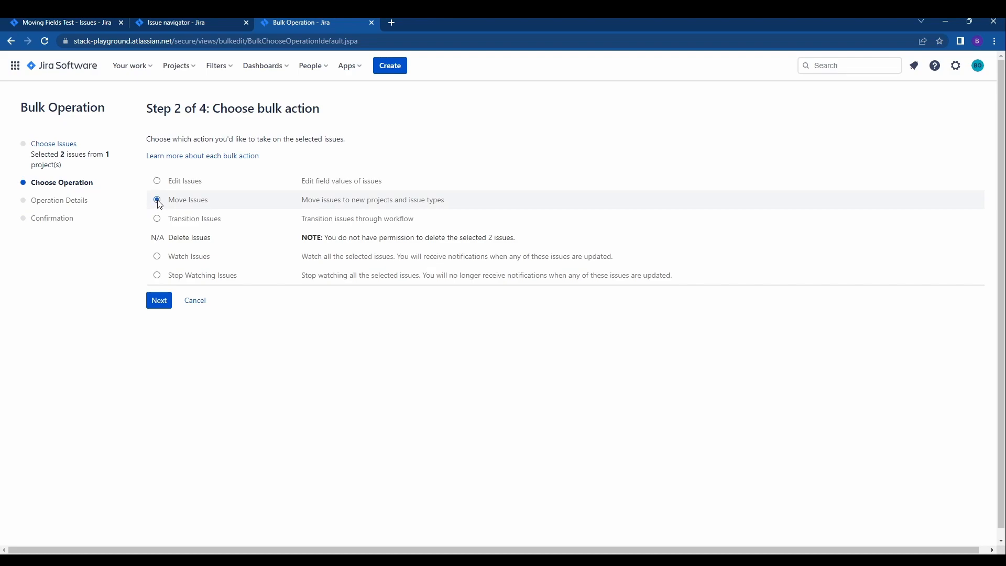
left_click(157, 199)
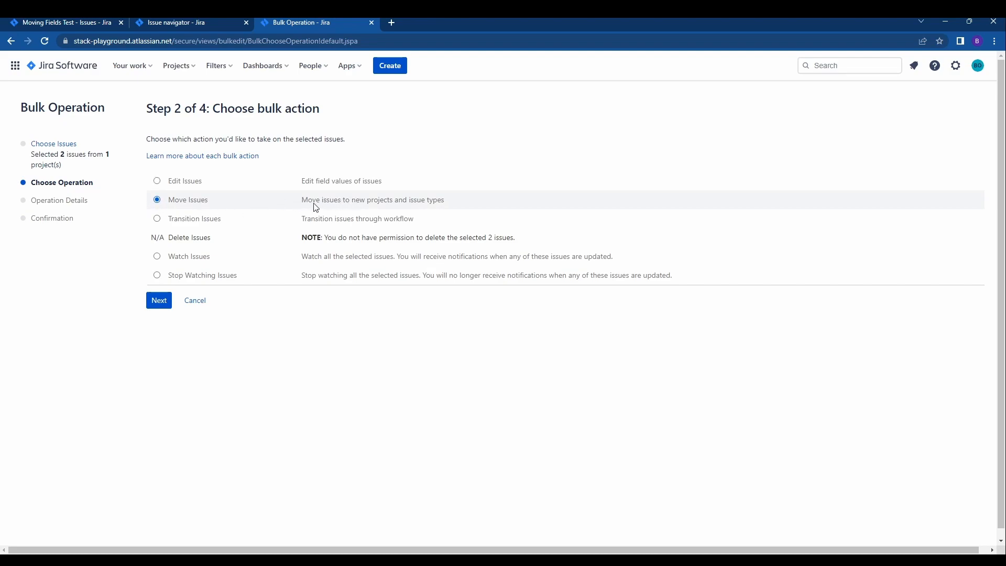
mouse_move(178, 293)
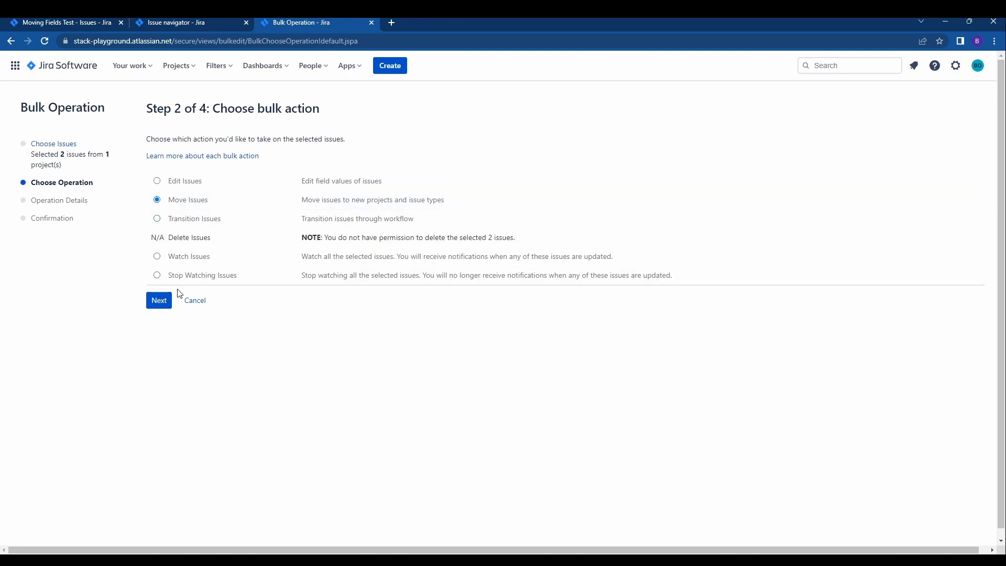
left_click(159, 299)
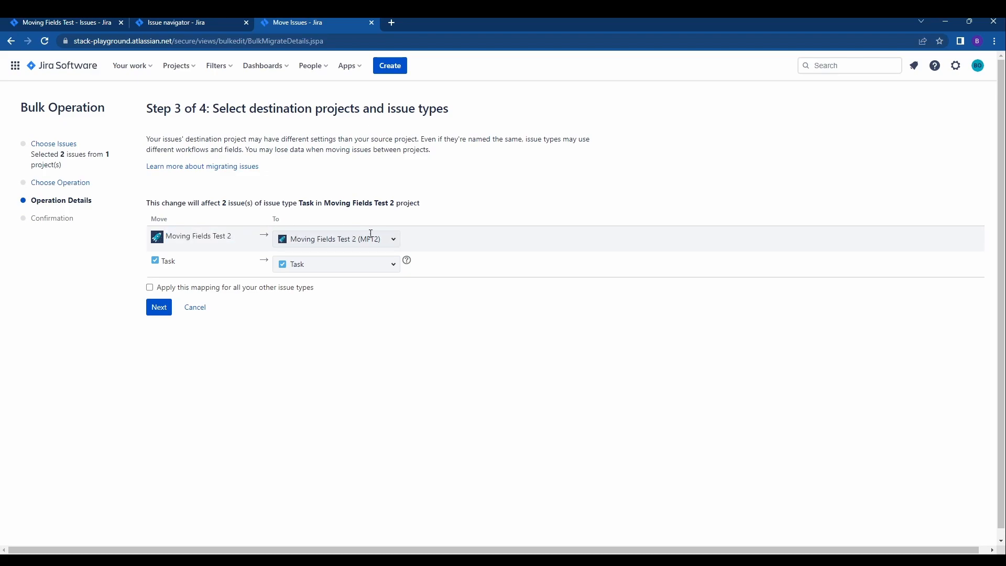
- Choose Moving Fields Test (SFT2) as destination, keep Task as issue type, and continue
left_click(335, 239)
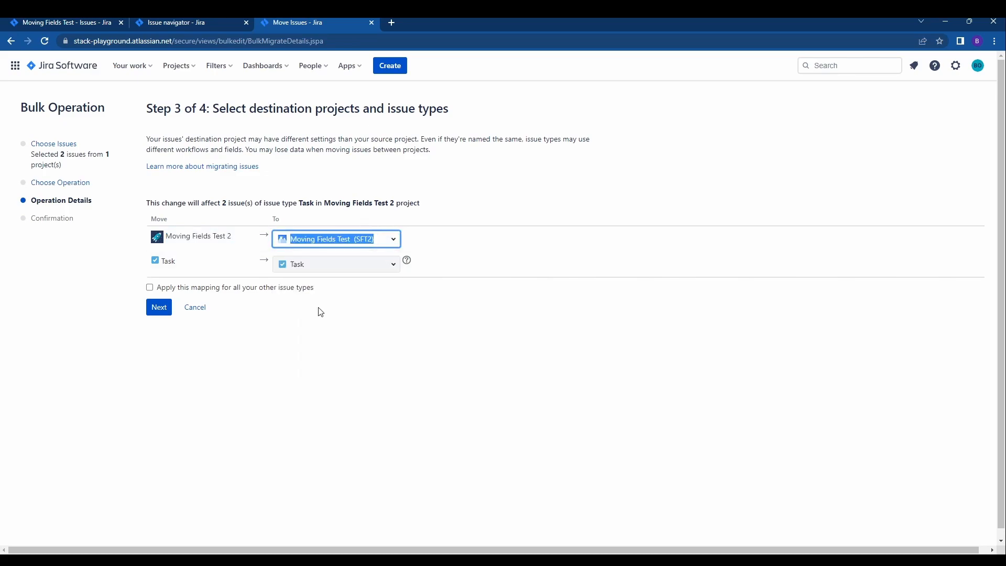
left_click(335, 239)
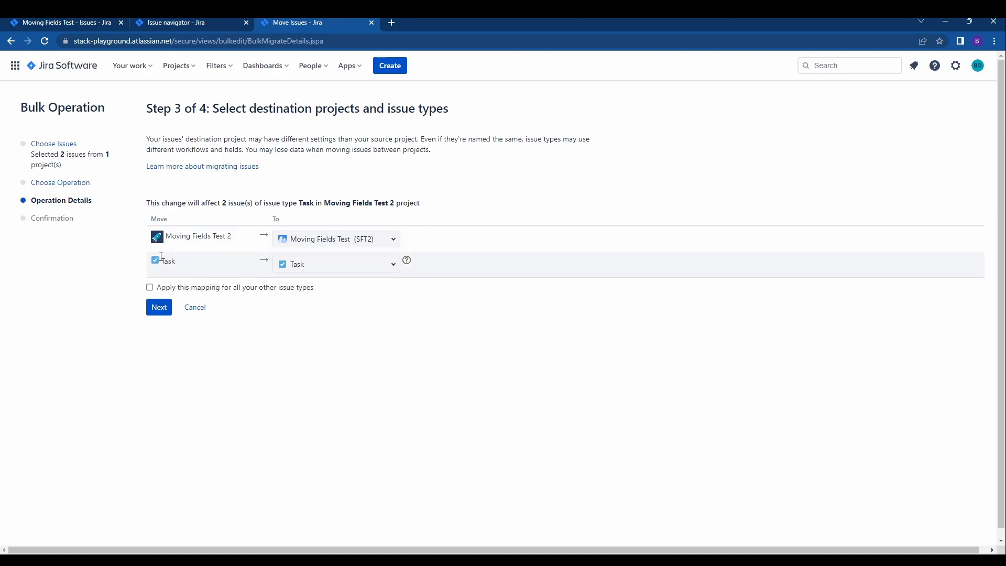
double_click(167, 260)
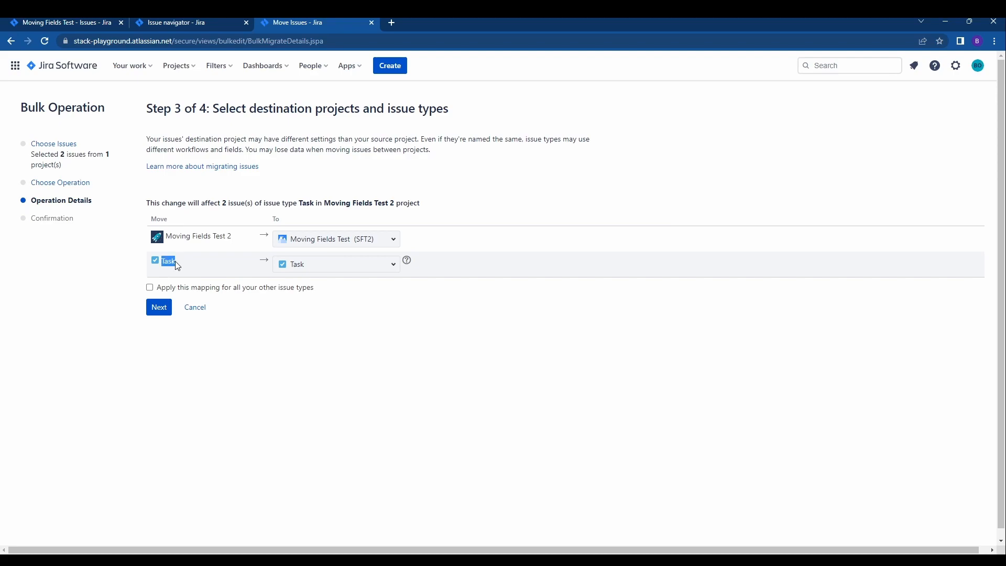
left_click(335, 264)
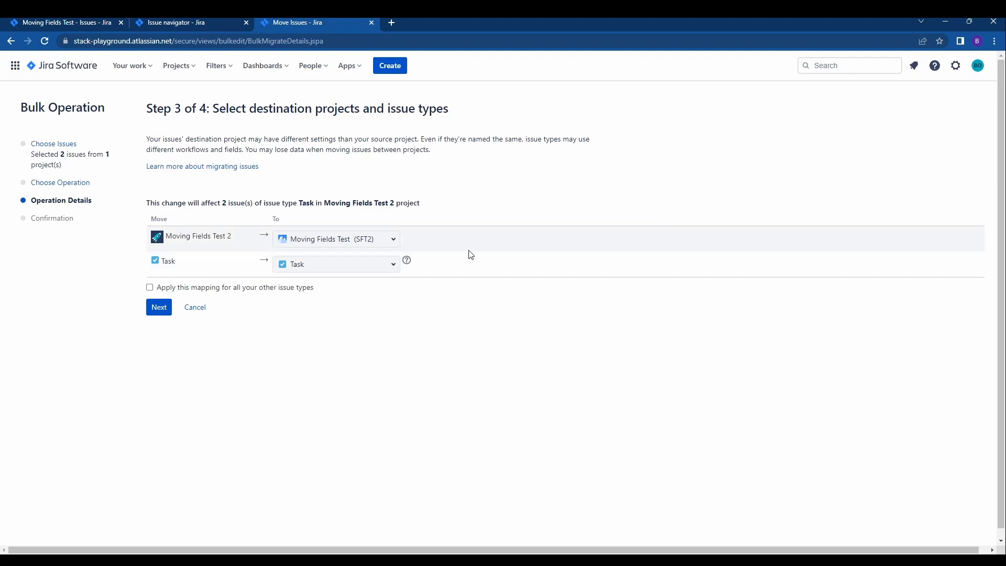
left_click(336, 264)
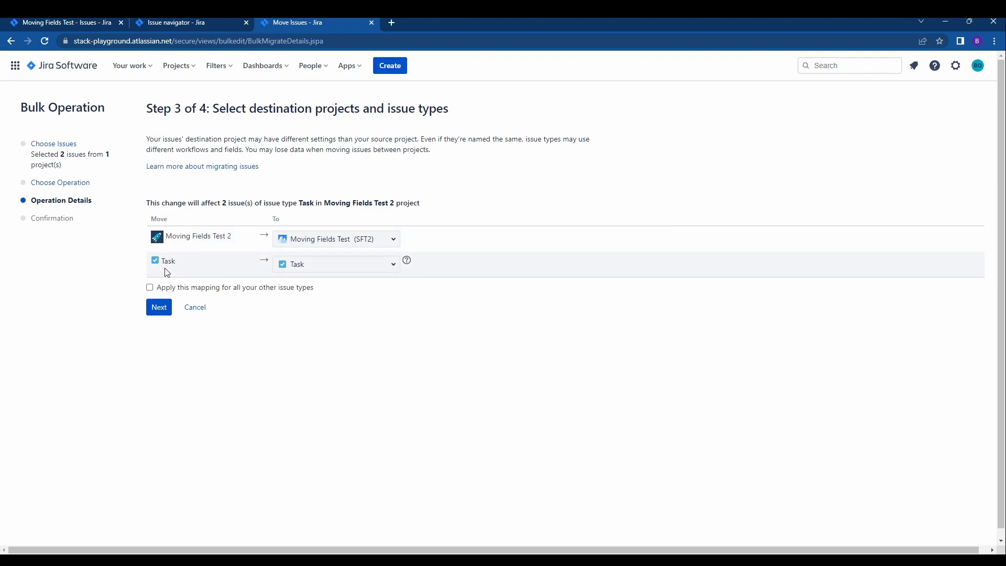
left_click(158, 307)
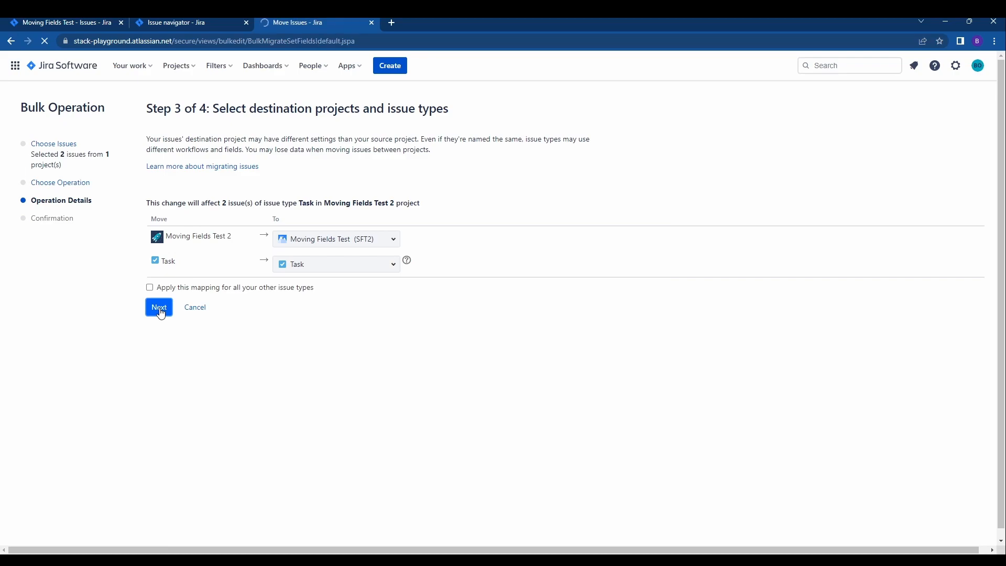
- Retain all field values with mail unchecked and advance to Confirm changes
left_click(159, 308)
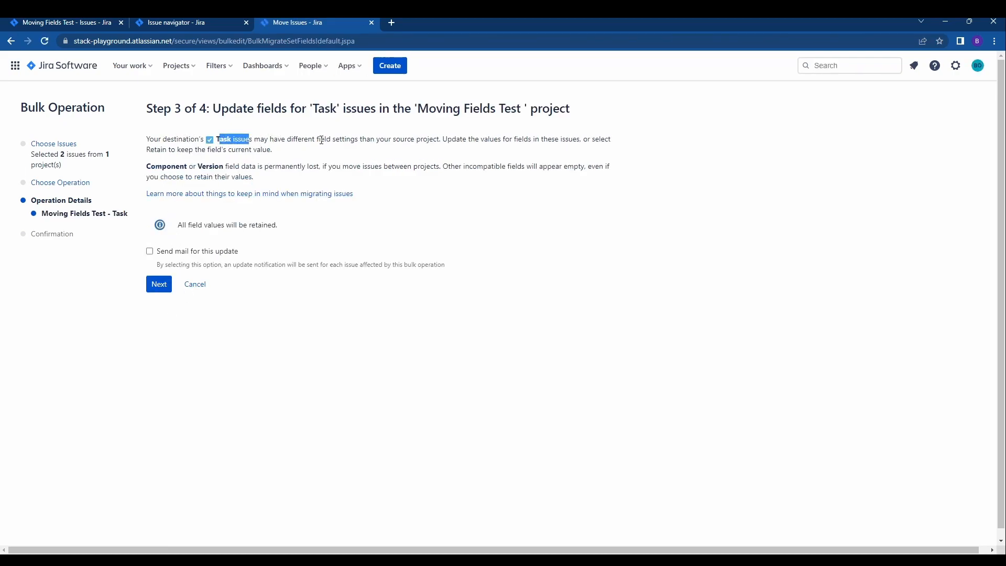
mouse_move(392, 191)
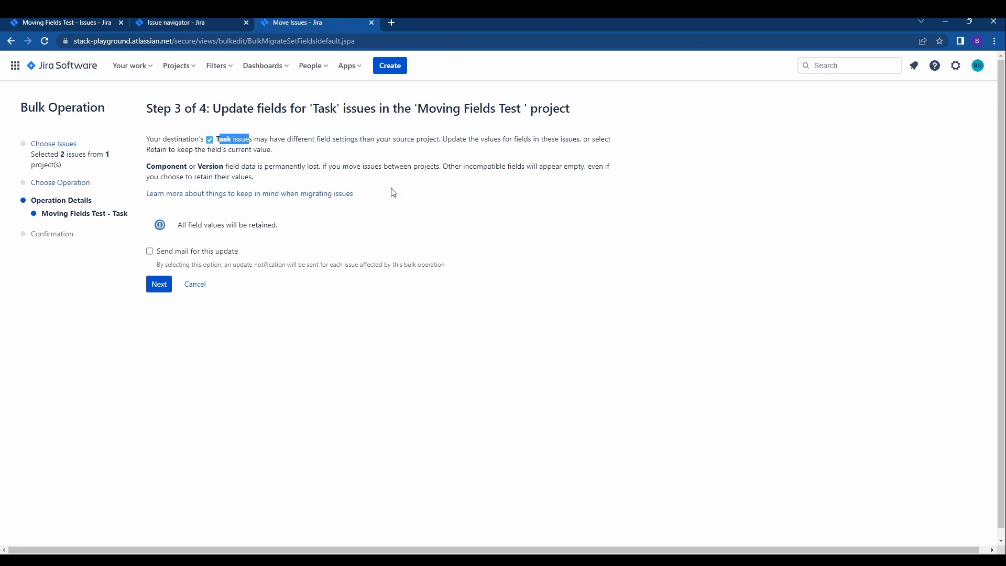
mouse_move(442, 141)
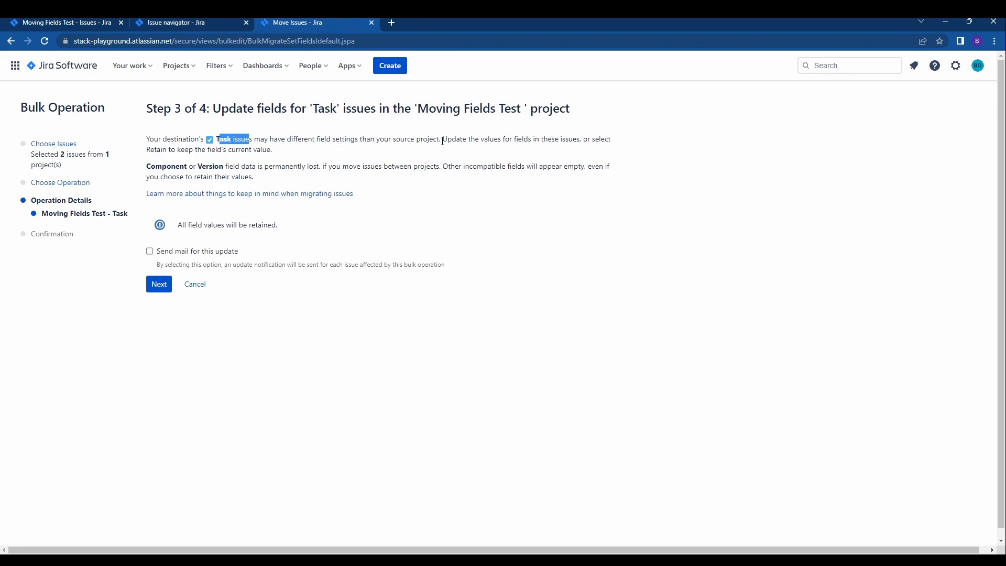
mouse_move(218, 224)
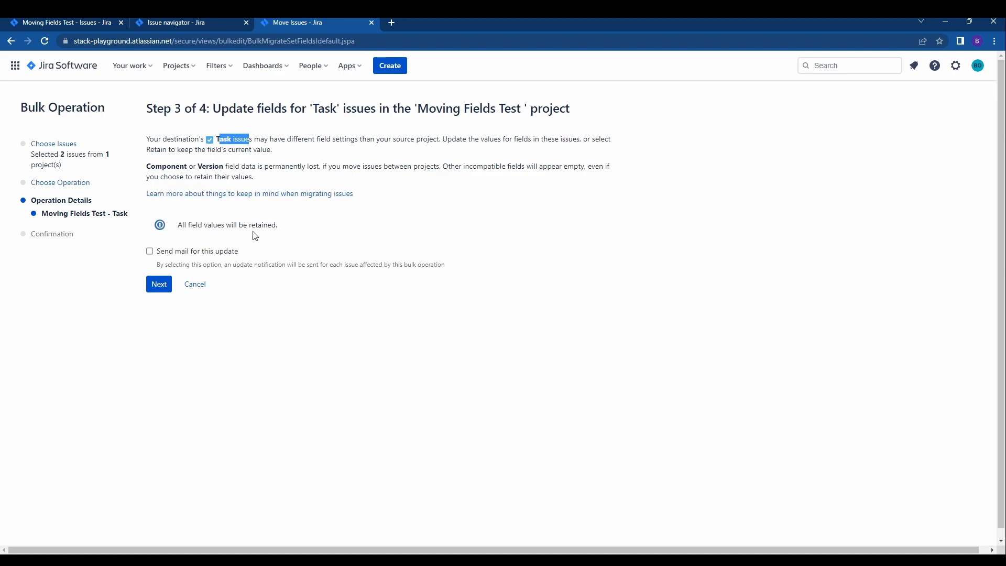
mouse_move(198, 260)
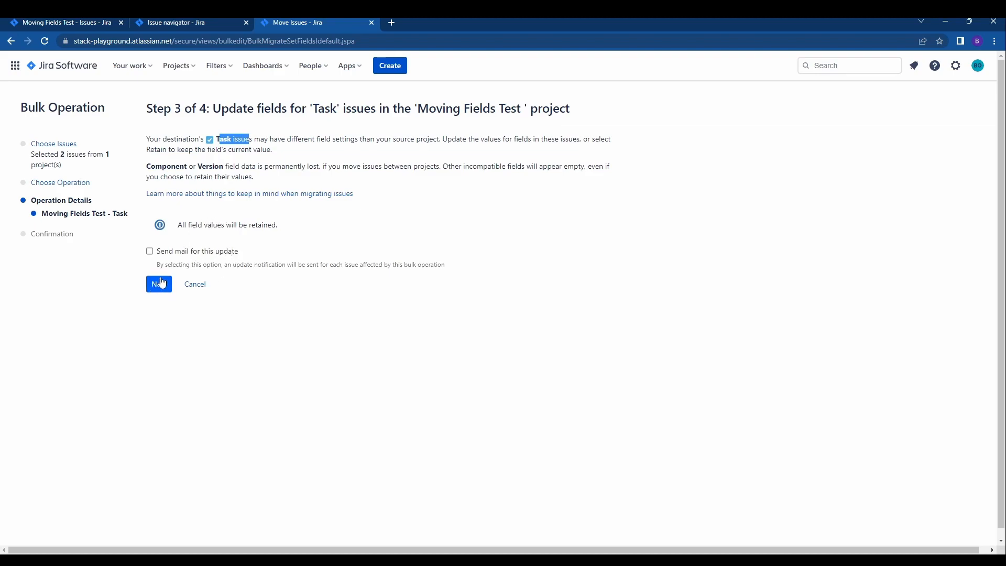
left_click(159, 284)
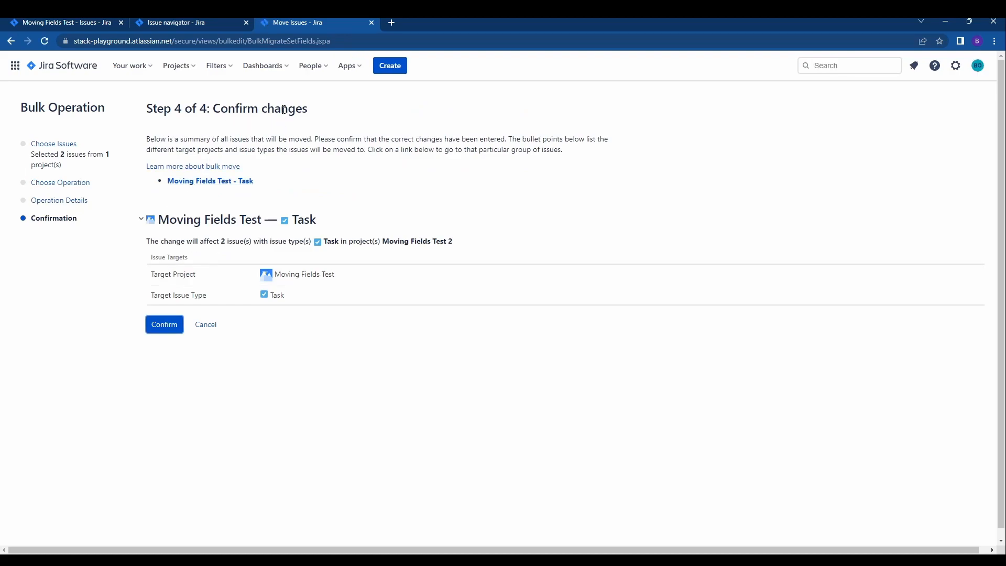
mouse_move(291, 275)
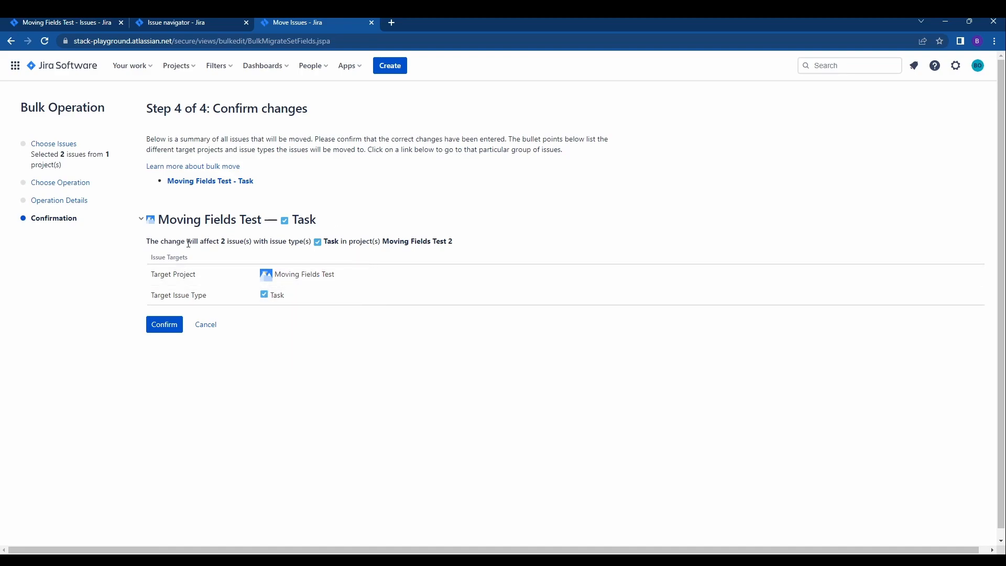
- Confirm the Step 4 summary so migration of the 2 issues starts
left_click_drag(231, 241, 263, 241)
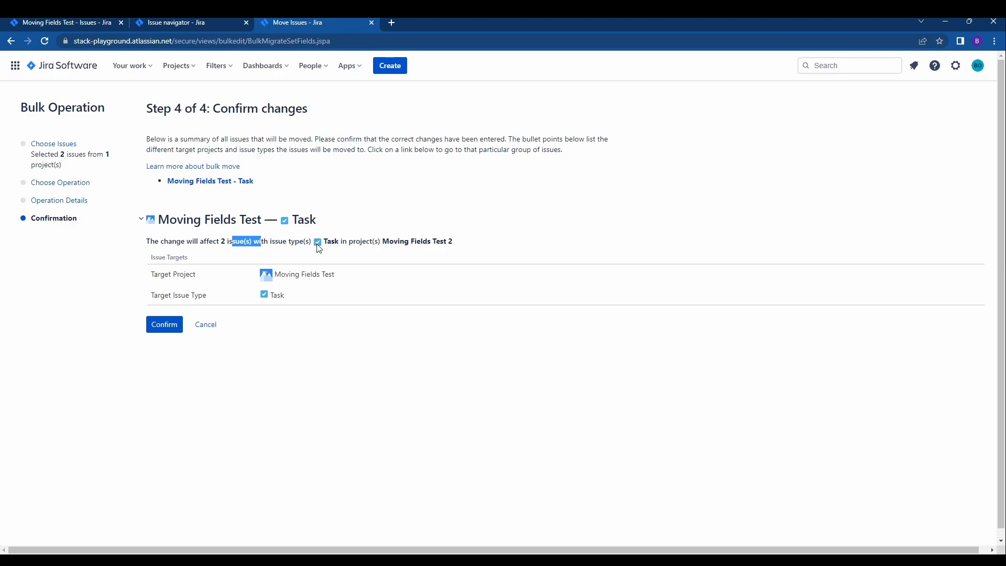
left_click(164, 325)
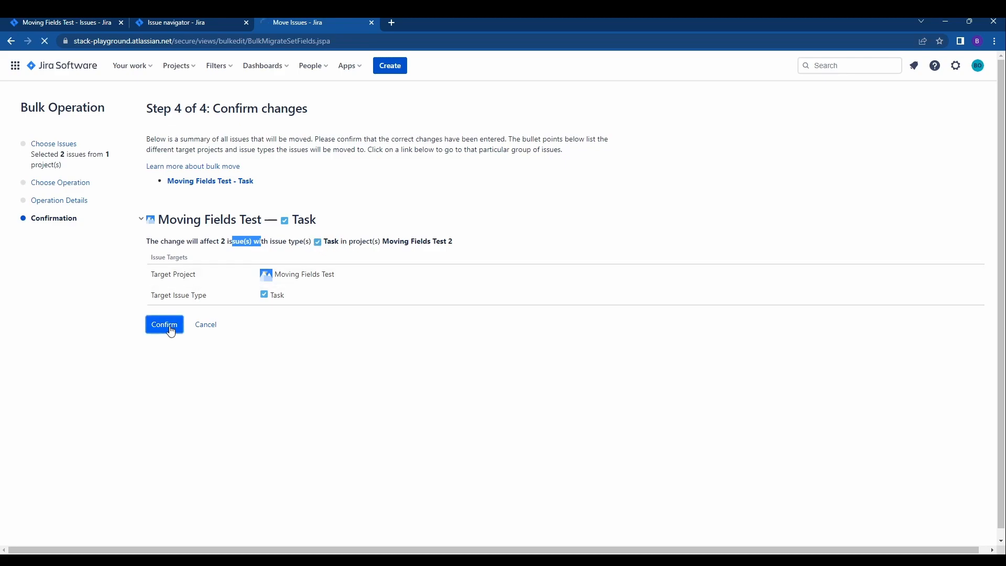
left_click(163, 325)
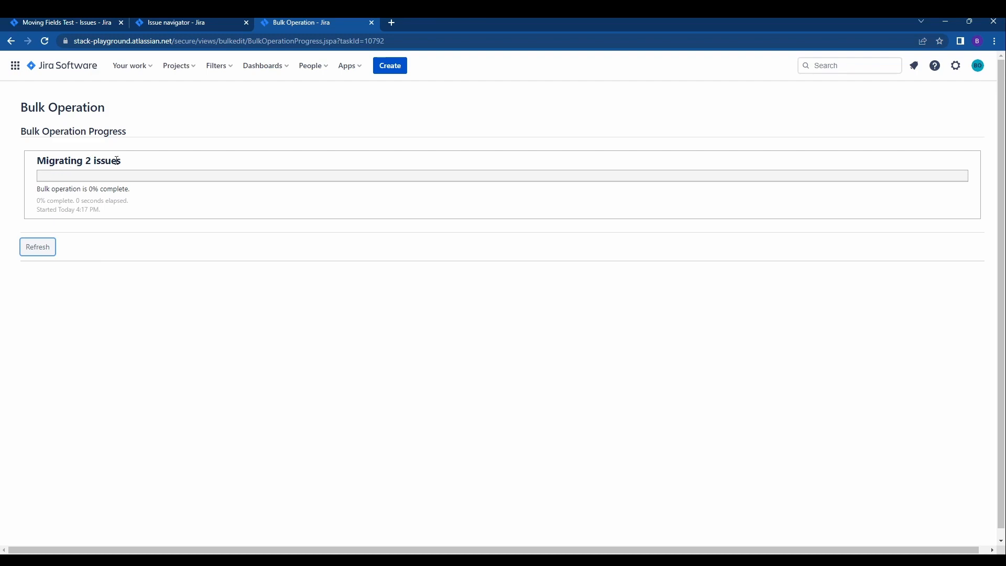
- Refresh until the 2-issue migration shows 100%, then acknowledge it
left_click(38, 246)
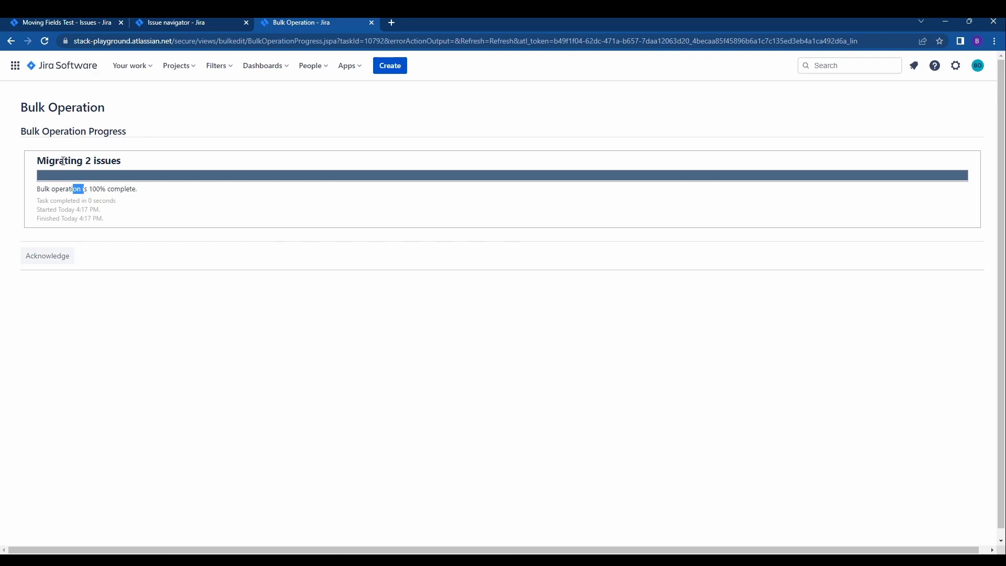
left_click(47, 255)
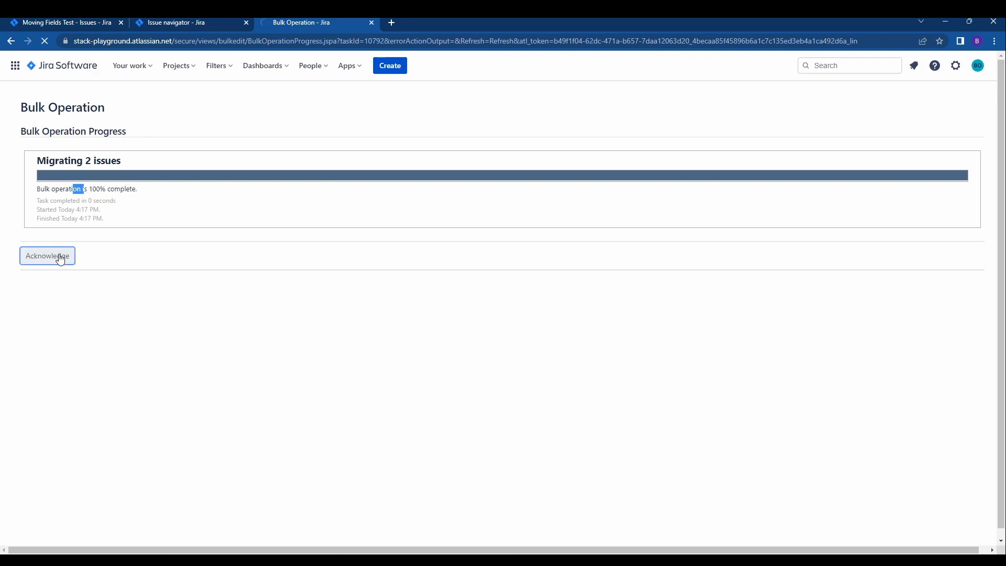
left_click(48, 256)
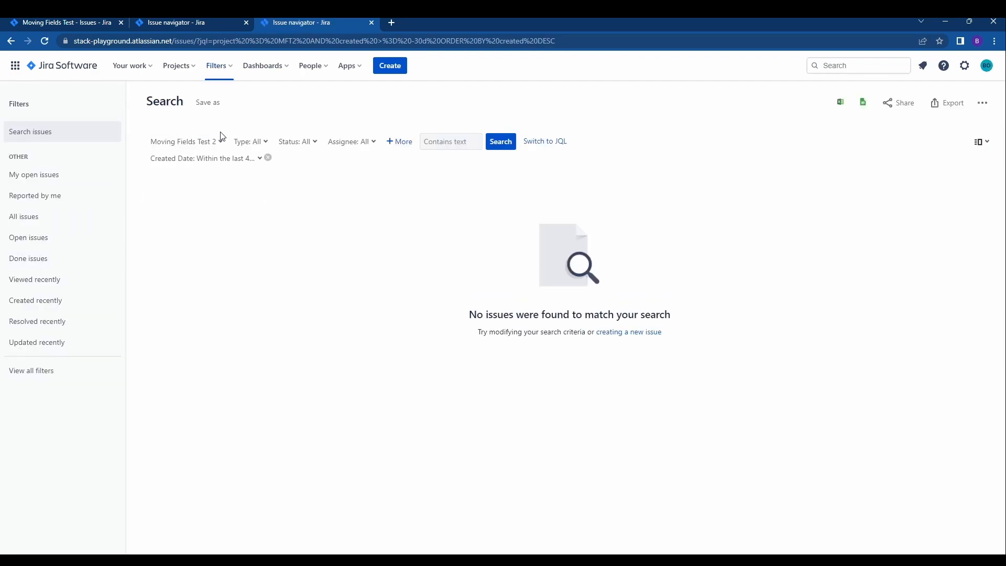
- Switch the Project filter from Moving Fields Test 2 to Moving Fields Test (SFT2)
left_click(182, 142)
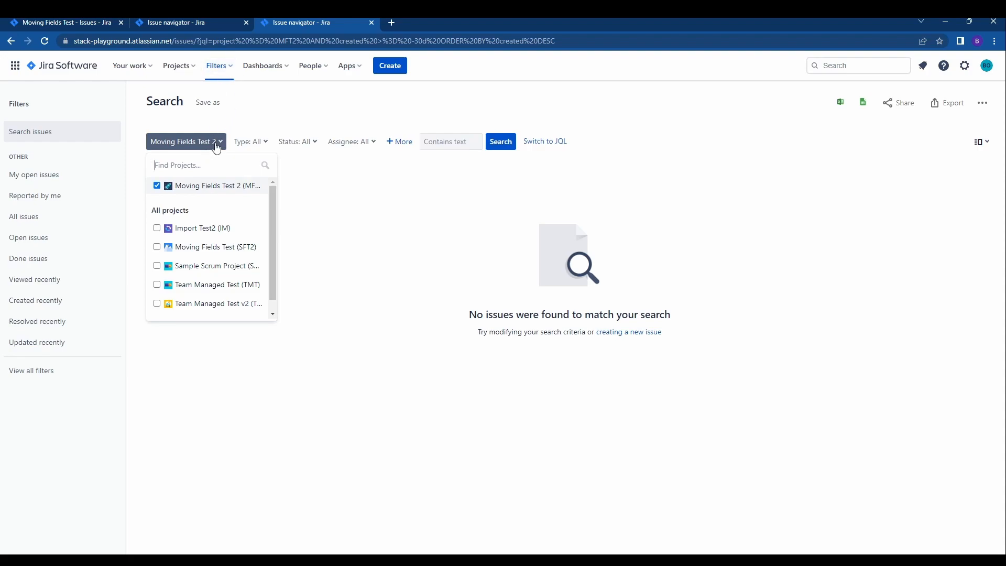
left_click(185, 141)
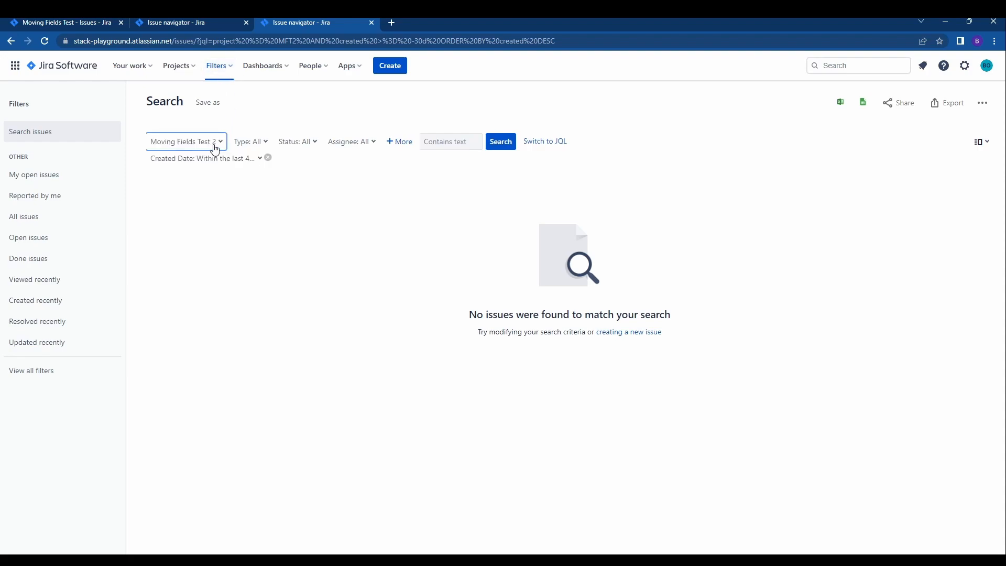
left_click(185, 141)
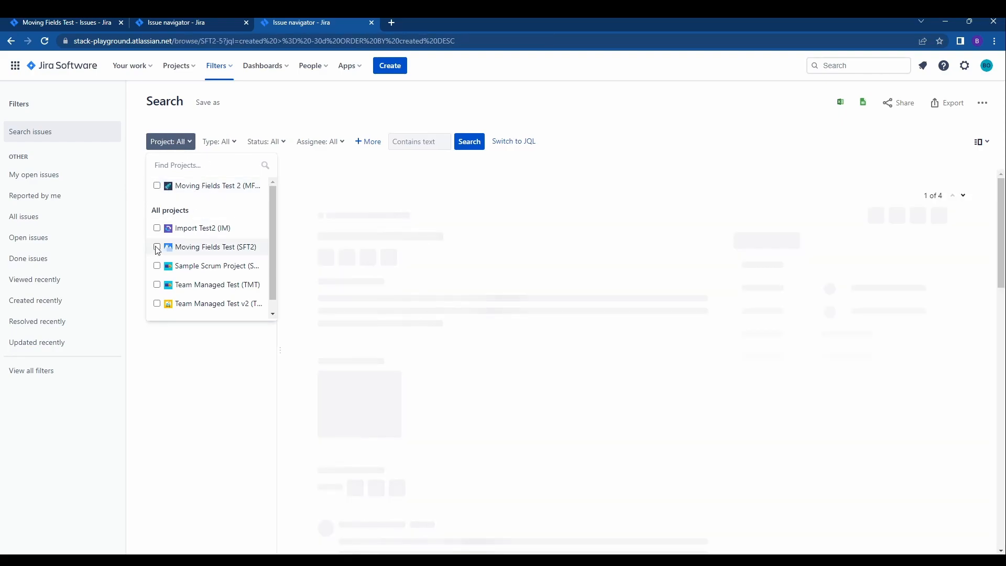
left_click(158, 246)
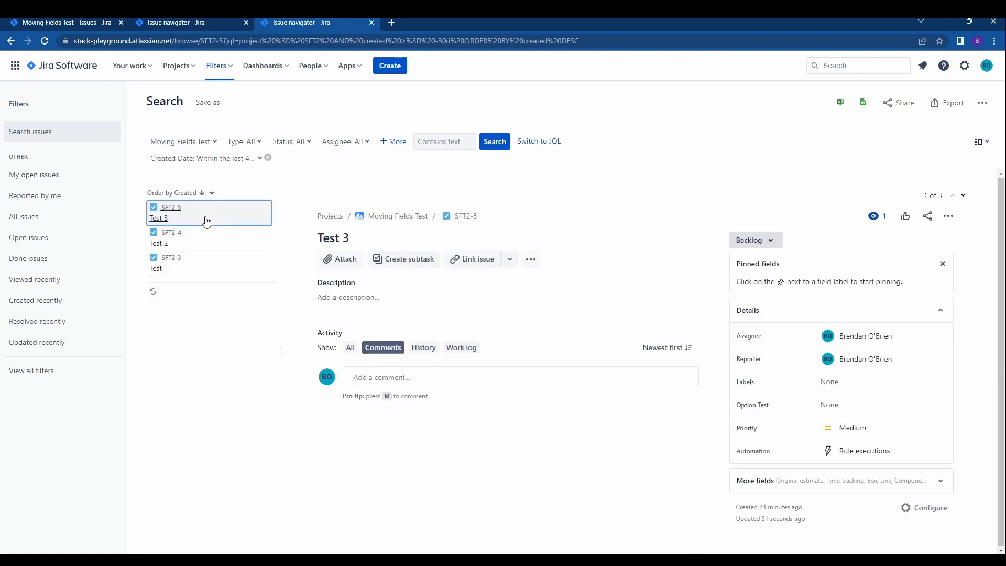
- Inspect the results SFT2-5, SFT2-4 and SFT2-3, opening SFT2-3 Test
left_click(170, 262)
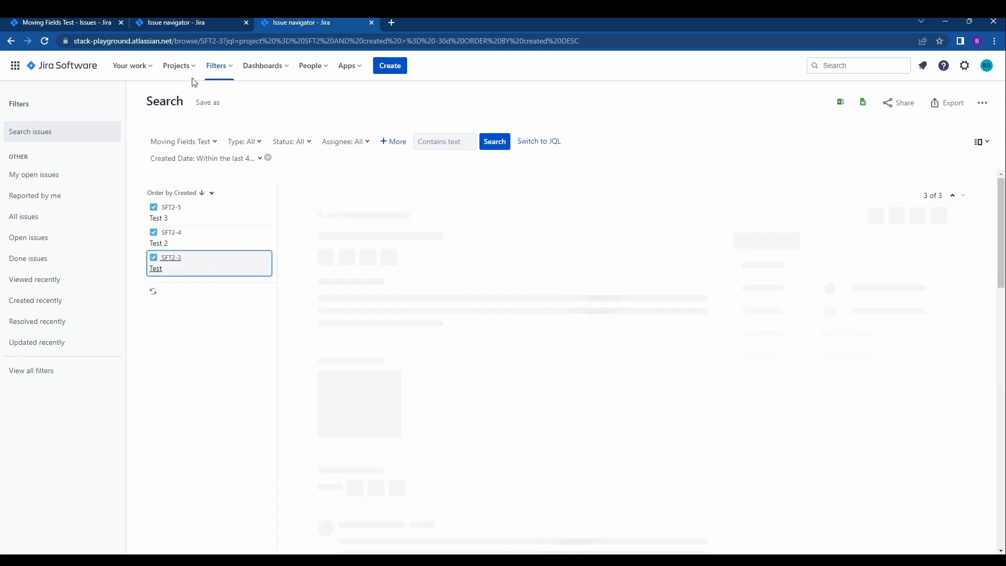
left_click(171, 258)
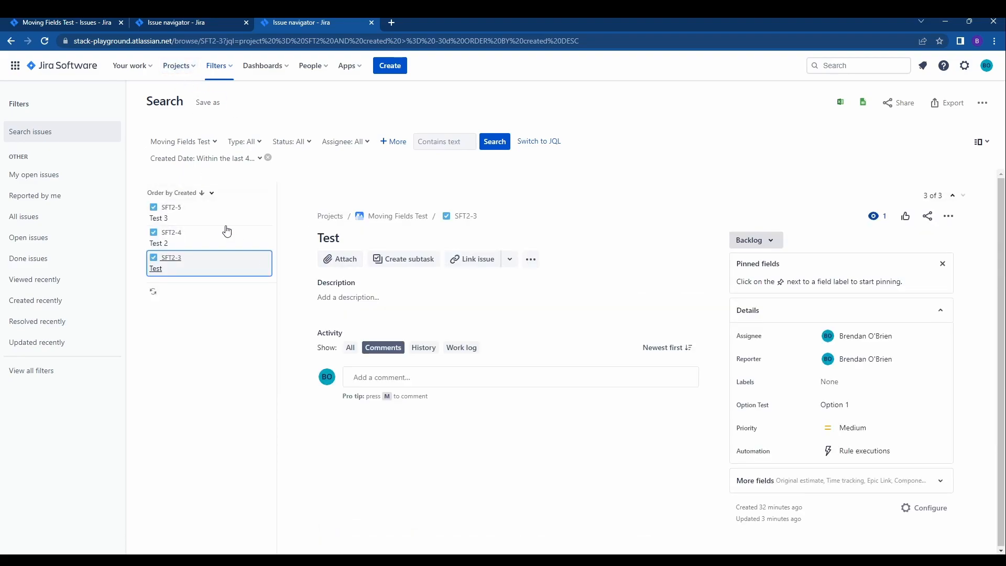
mouse_move(202, 224)
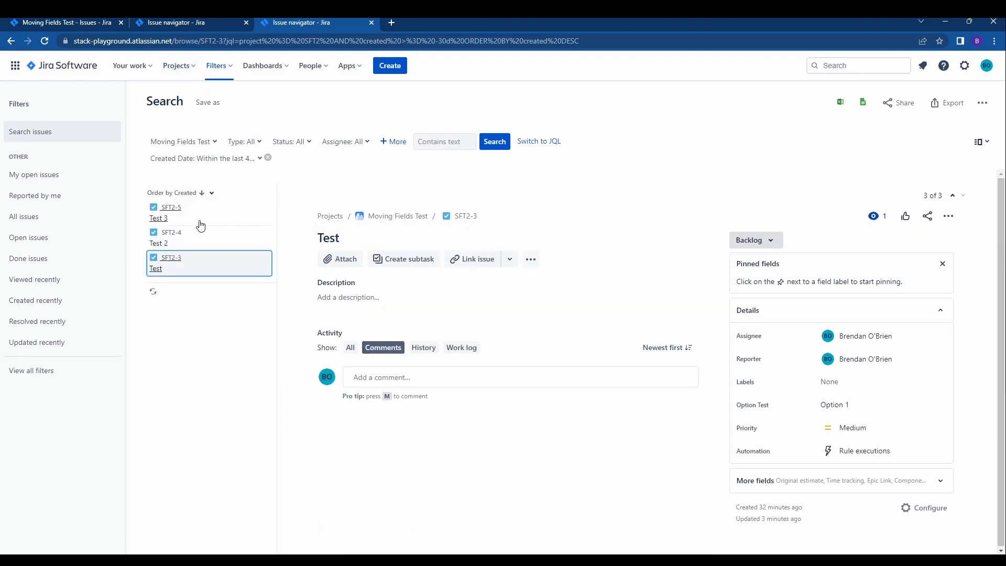